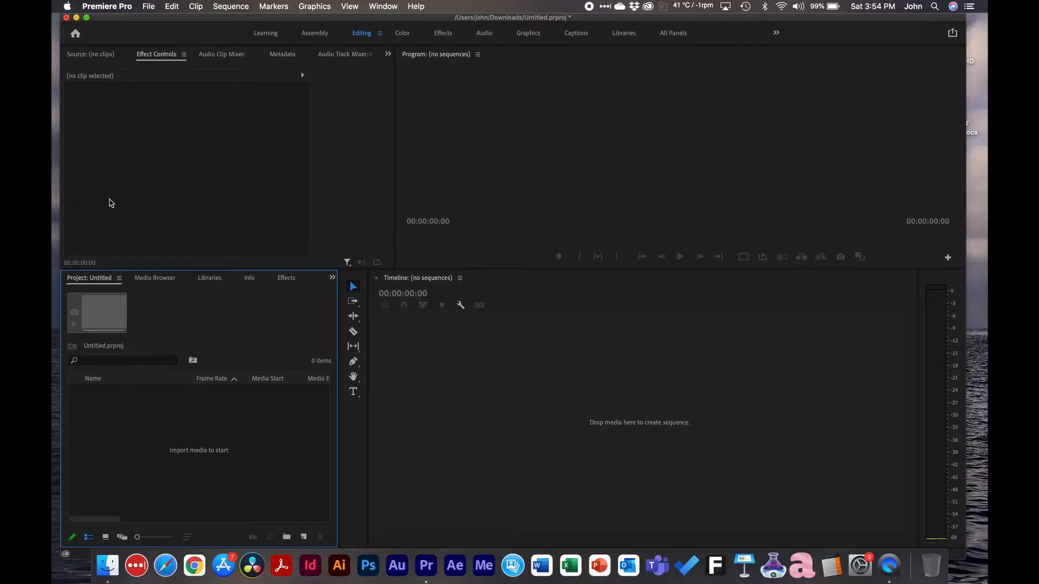
Step: Review the Bins double-click behaviour on the General page, keeping 'open in new window'
{"action": "left_click", "coordinate": [107, 7]}
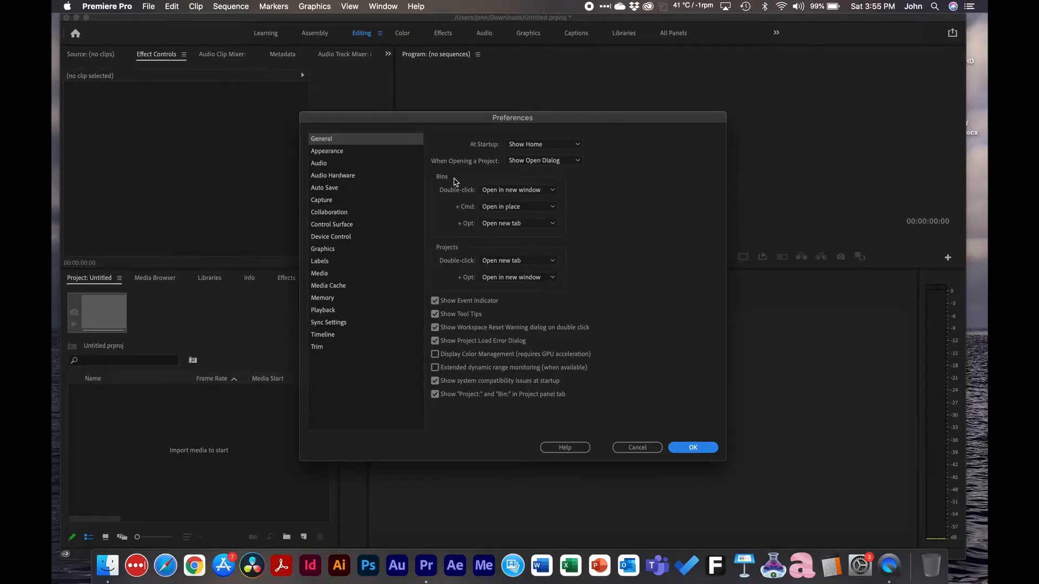
{"action": "mouse_move", "coordinate": [495, 187]}
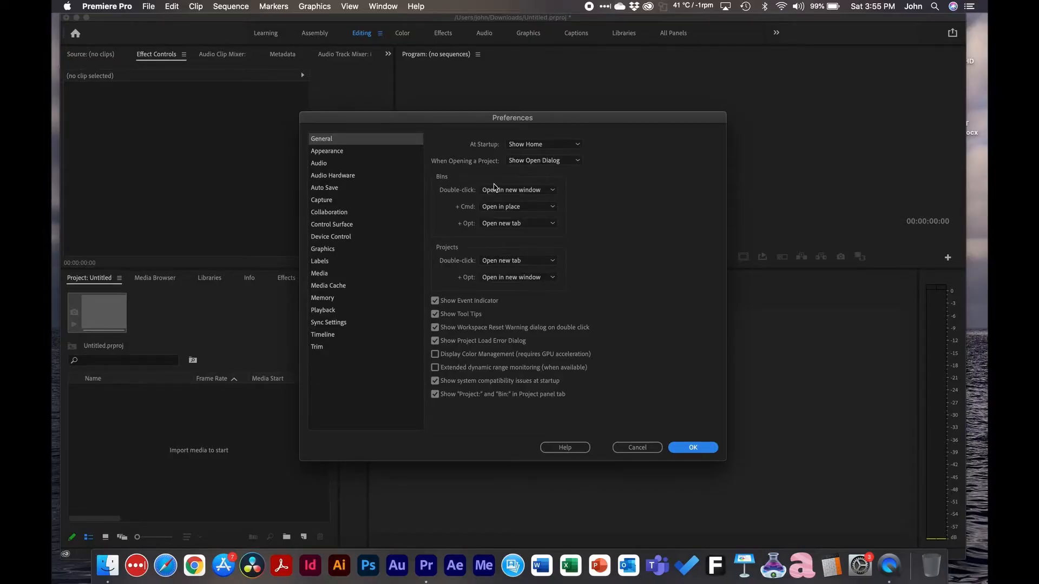
{"action": "mouse_move", "coordinate": [466, 177]}
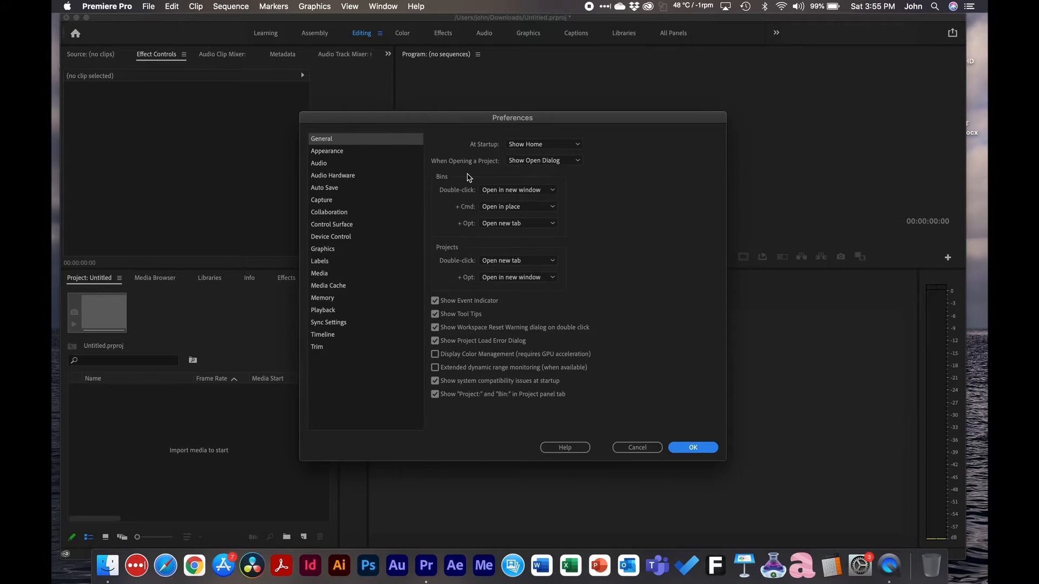
{"action": "mouse_move", "coordinate": [436, 187]}
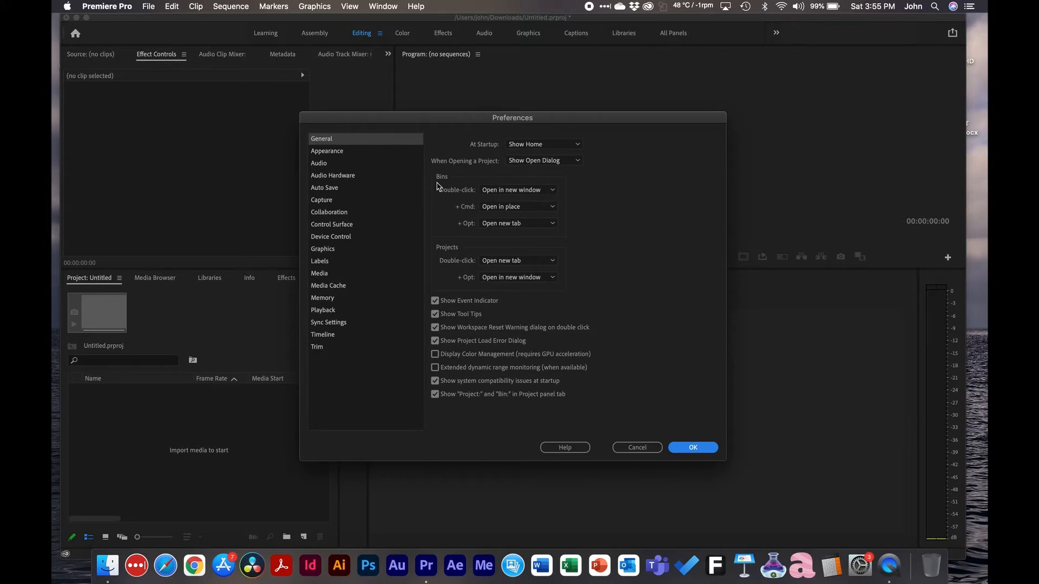
{"action": "mouse_move", "coordinate": [453, 192]}
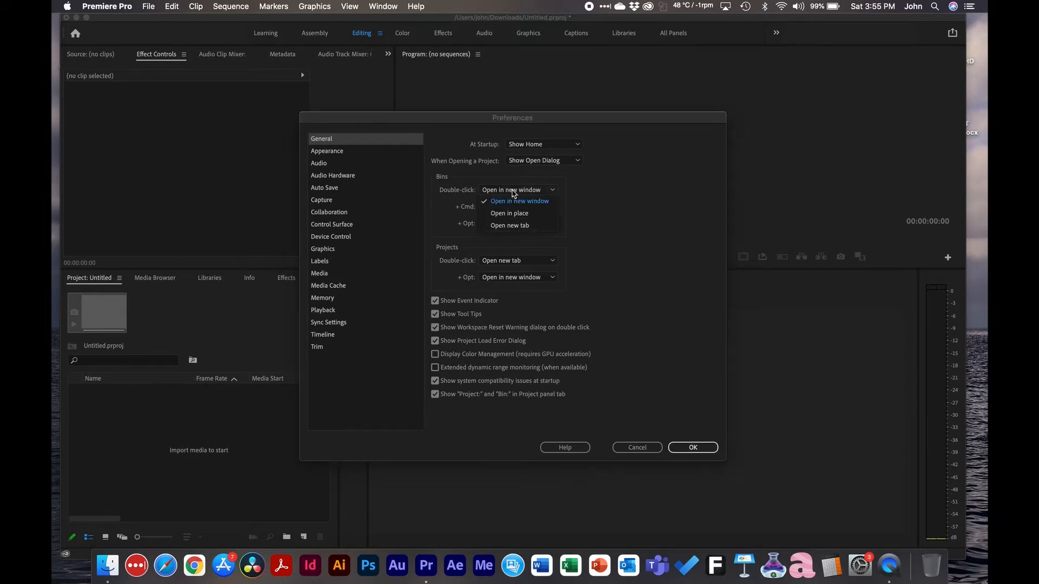
{"action": "mouse_move", "coordinate": [508, 213]}
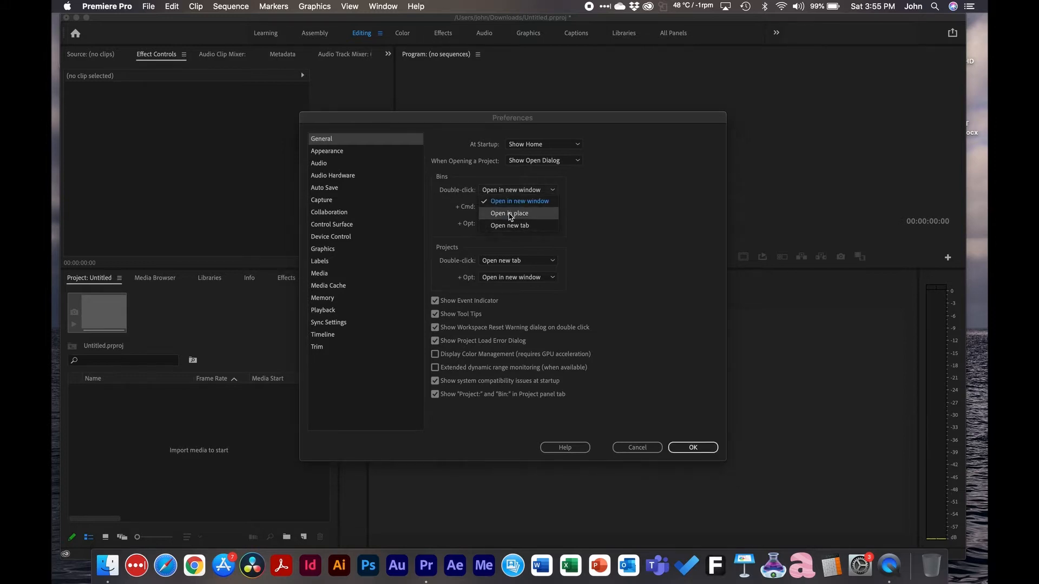
{"action": "mouse_move", "coordinate": [603, 214]}
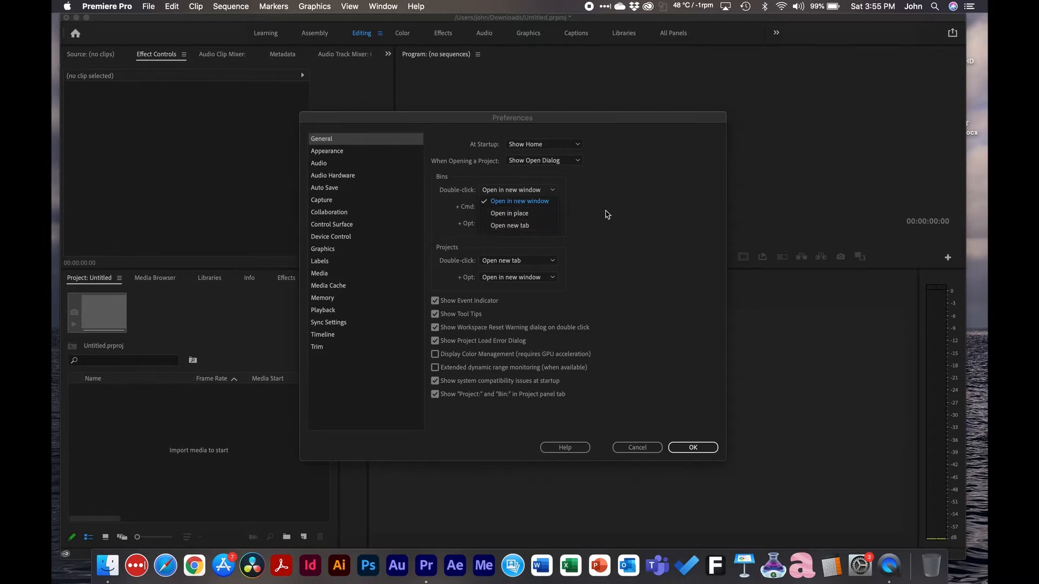
{"action": "left_click", "coordinate": [517, 189]}
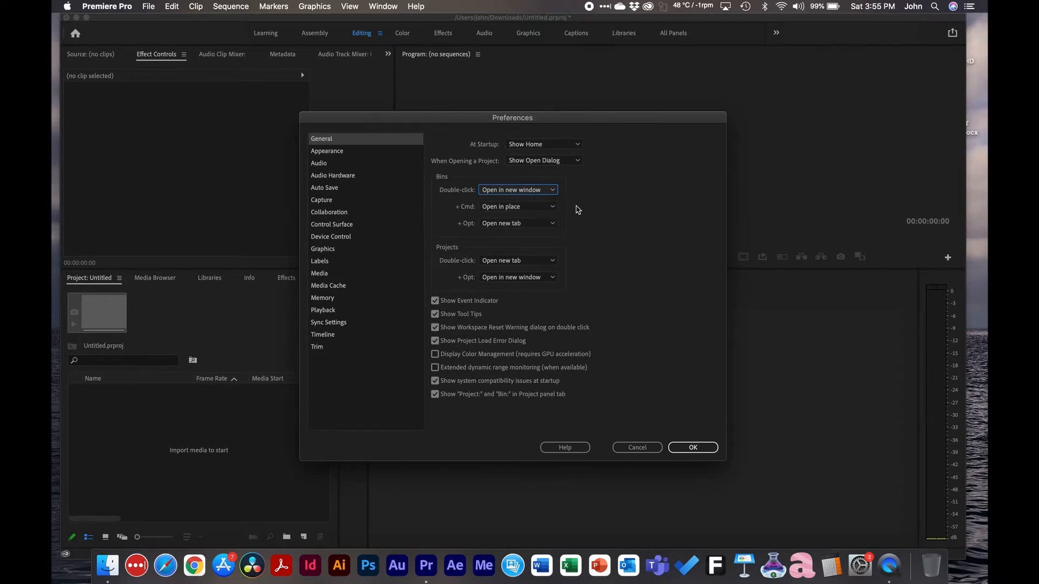
{"action": "mouse_move", "coordinate": [382, 152]}
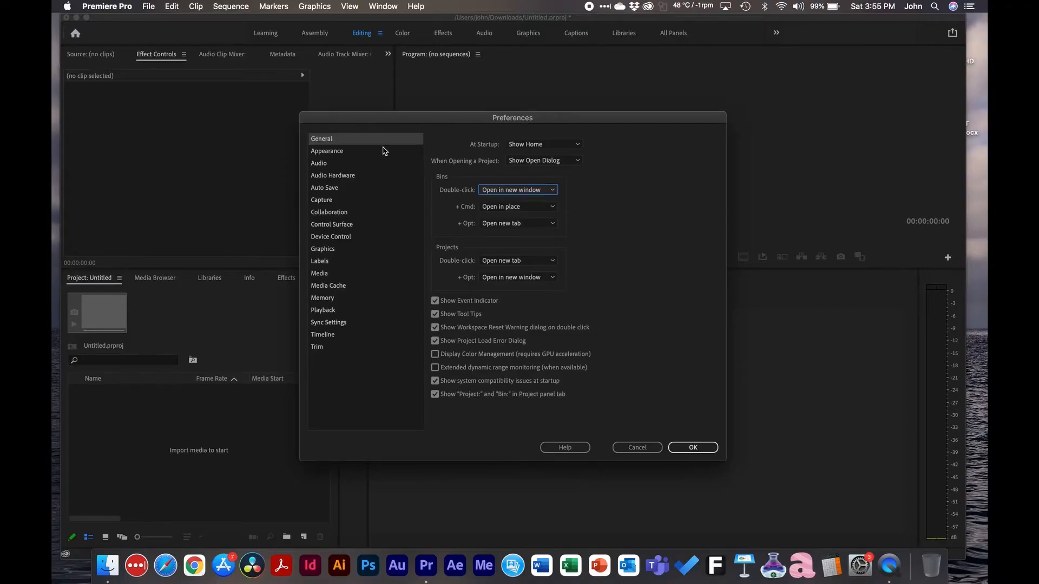
Step: Keep Appearance brightness at its default, then move on to the Audio page
{"action": "left_click", "coordinate": [327, 150]}
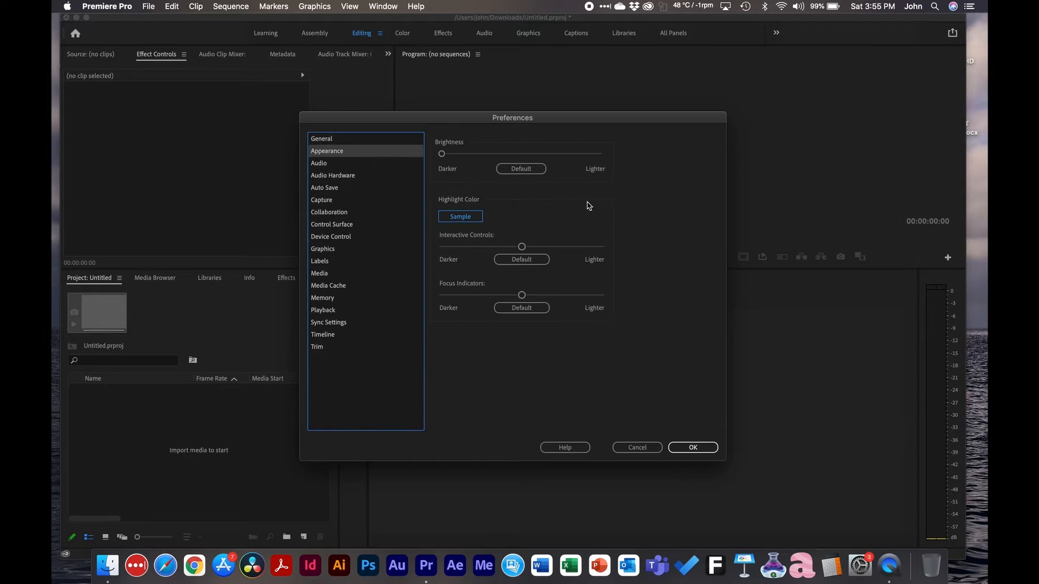
{"action": "mouse_move", "coordinate": [512, 163]}
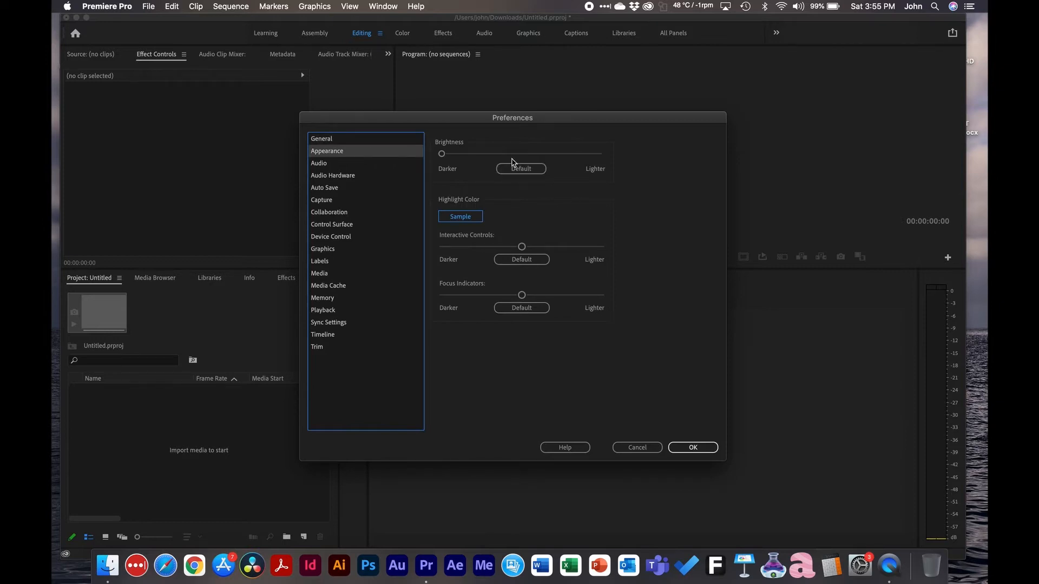
{"action": "left_click", "coordinate": [522, 169]}
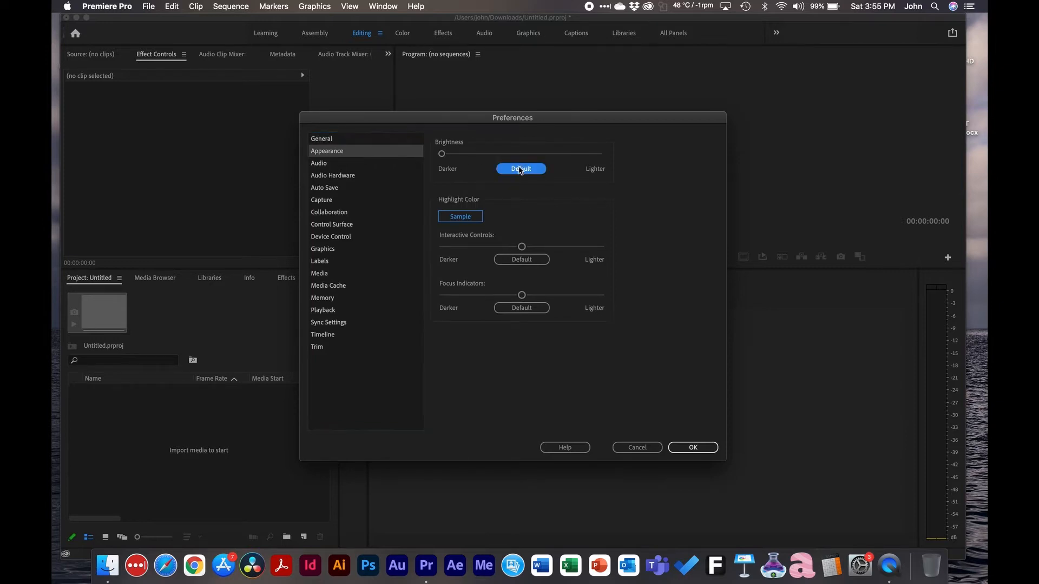
{"action": "mouse_move", "coordinate": [574, 191]}
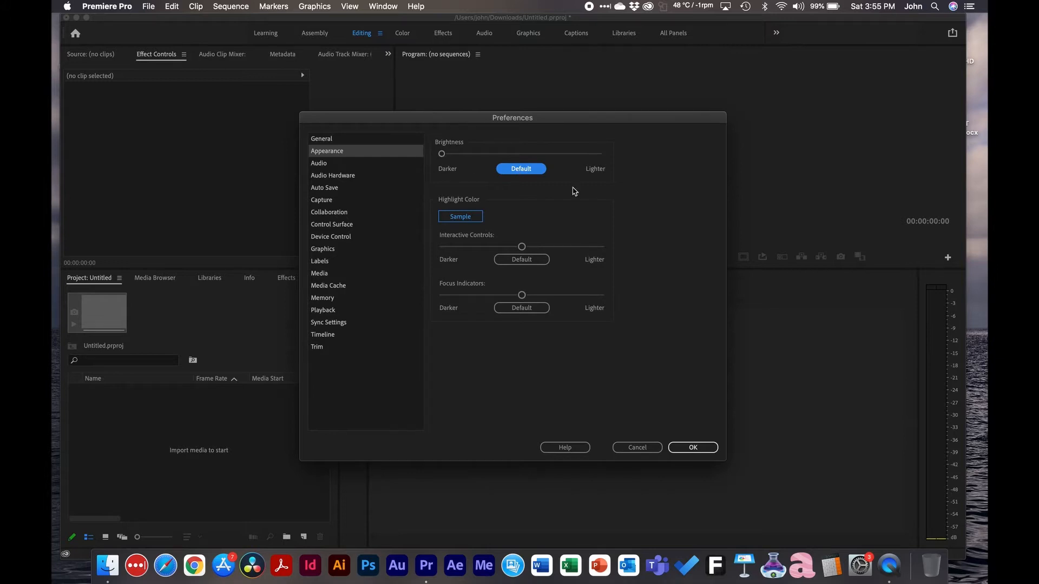
{"action": "mouse_move", "coordinate": [443, 164]}
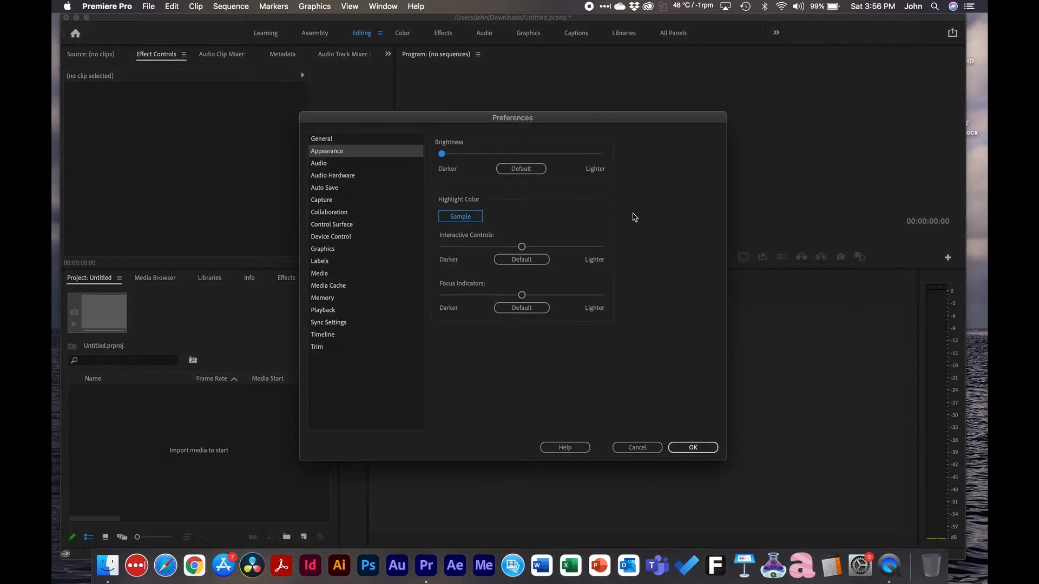
{"action": "left_click", "coordinate": [318, 163]}
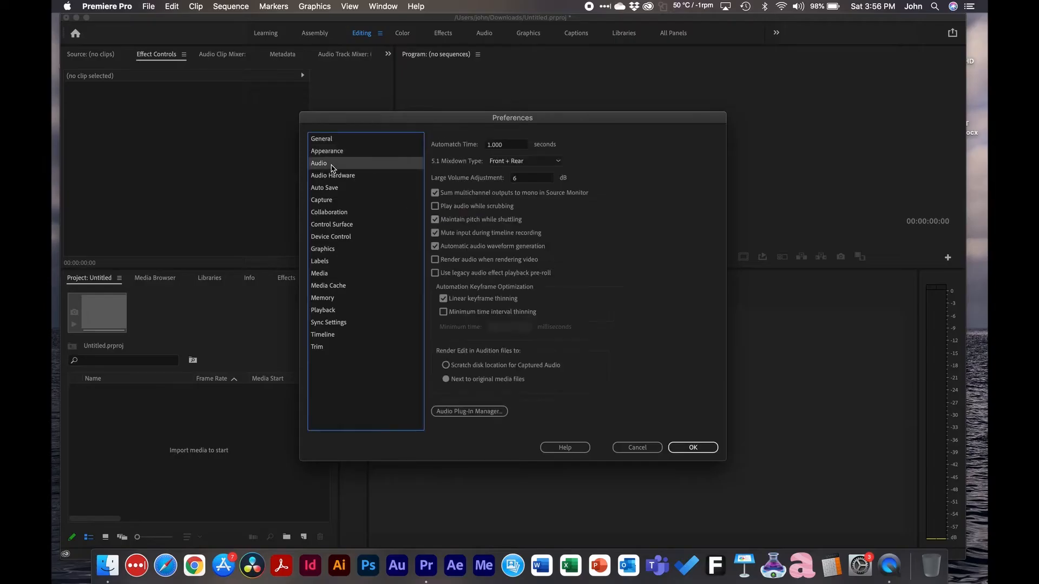
{"action": "mouse_move", "coordinate": [571, 216]}
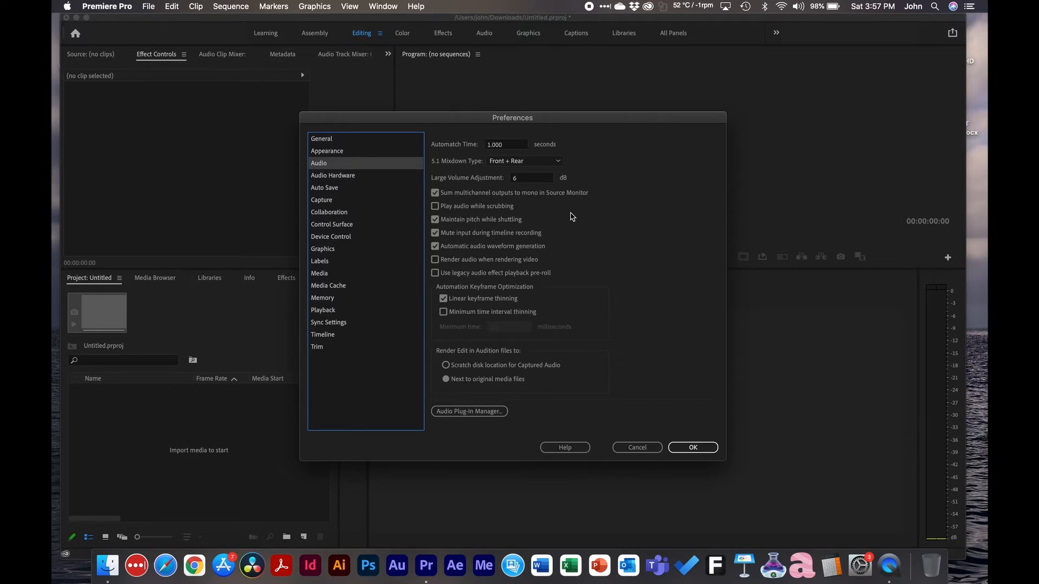
Step: Show the Audio Hardware page with MacBook Pro speakers as default output
{"action": "left_click", "coordinate": [334, 175]}
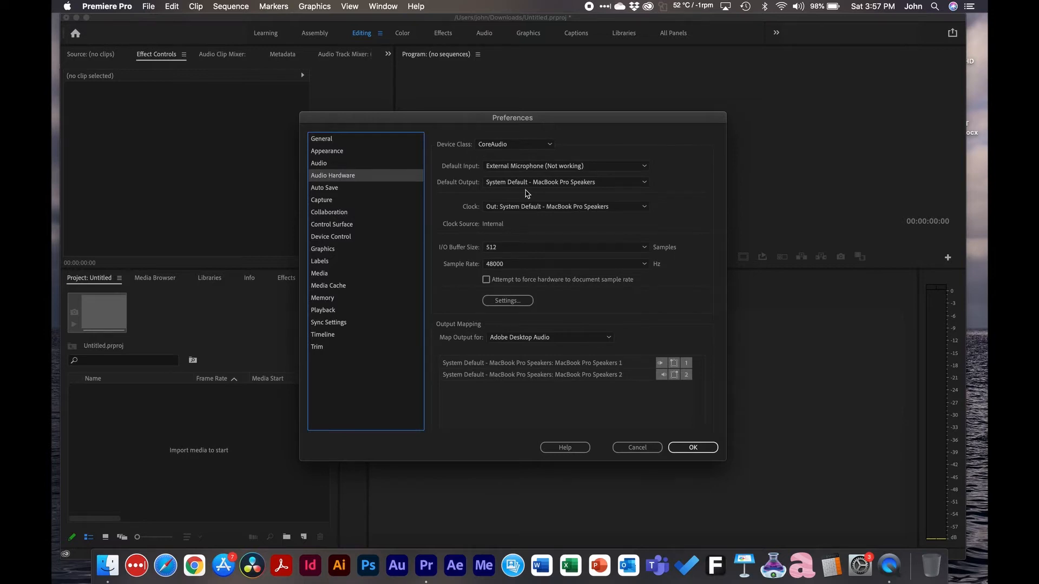
{"action": "mouse_move", "coordinate": [666, 176]}
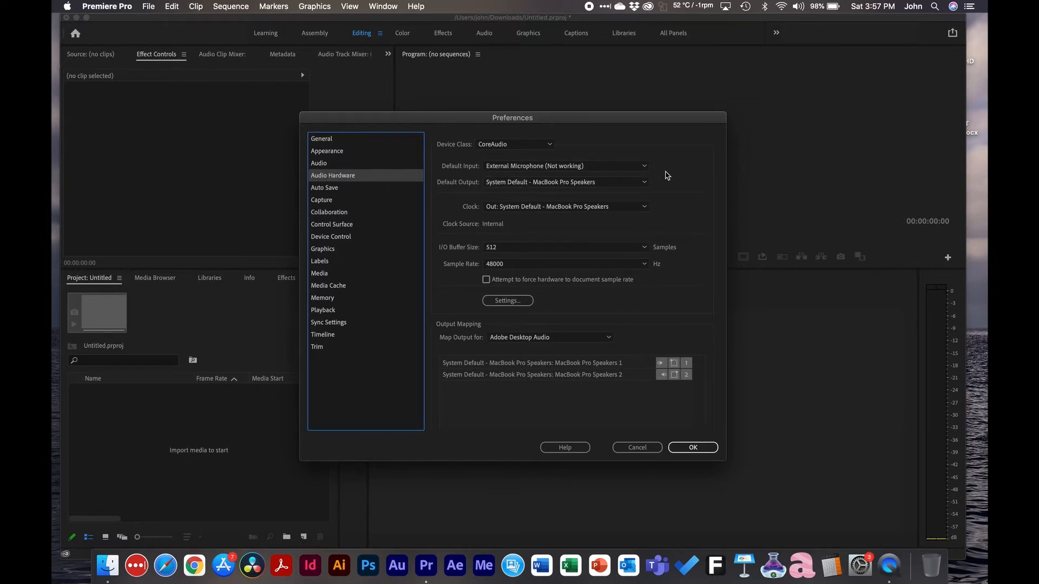
{"action": "mouse_move", "coordinate": [448, 188]}
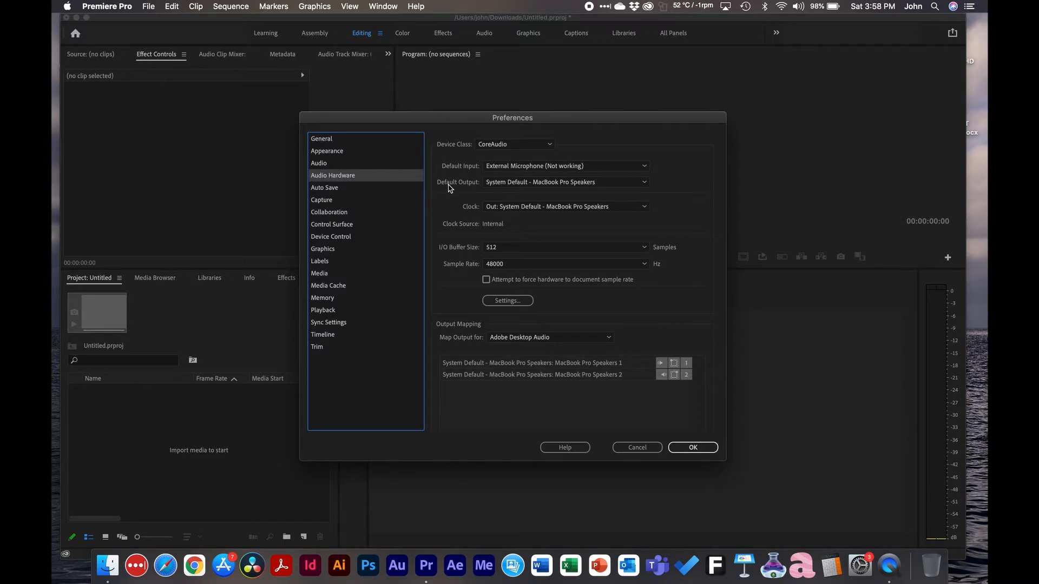
Step: Make MacBook Pro Microphone the default input and check the default output list
{"action": "left_click", "coordinate": [565, 166]}
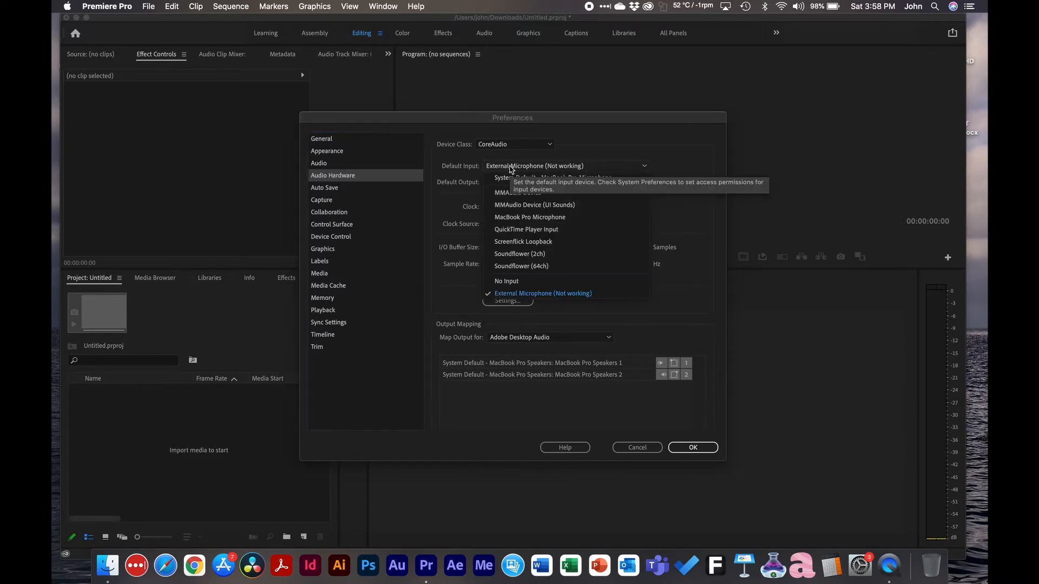
{"action": "mouse_move", "coordinate": [670, 231]}
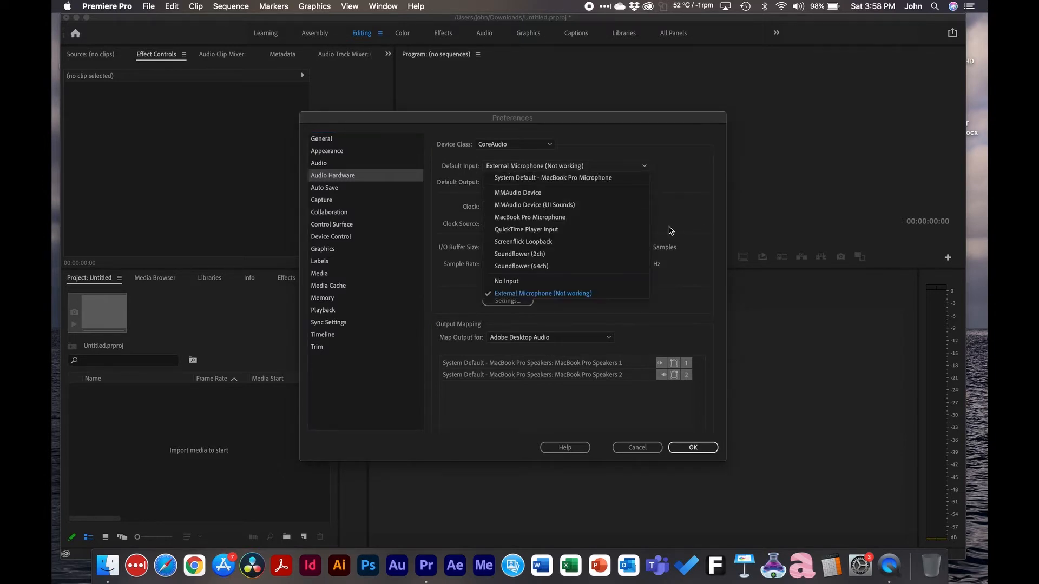
{"action": "mouse_move", "coordinate": [529, 216]}
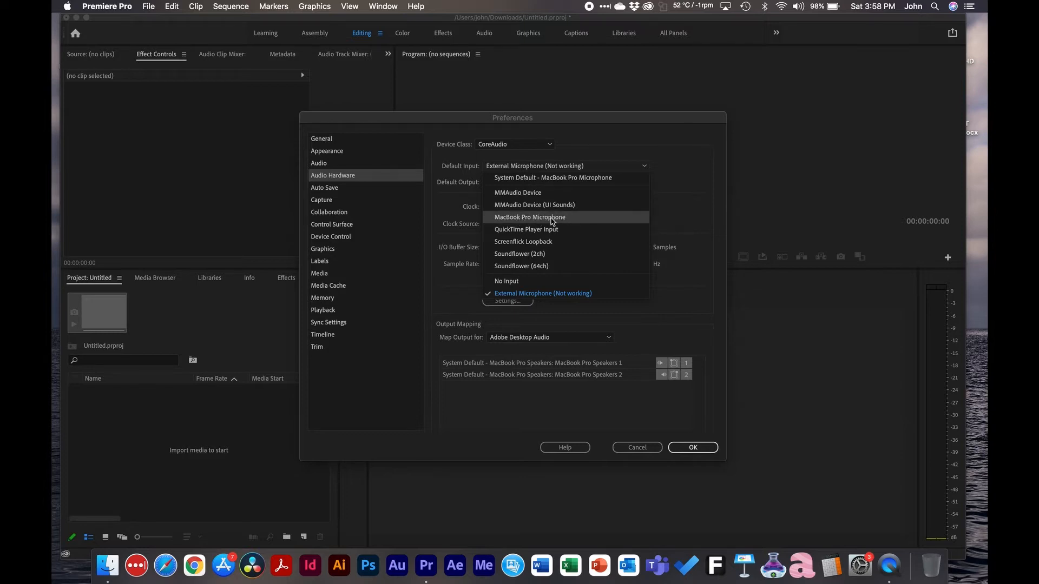
{"action": "mouse_move", "coordinate": [542, 293]}
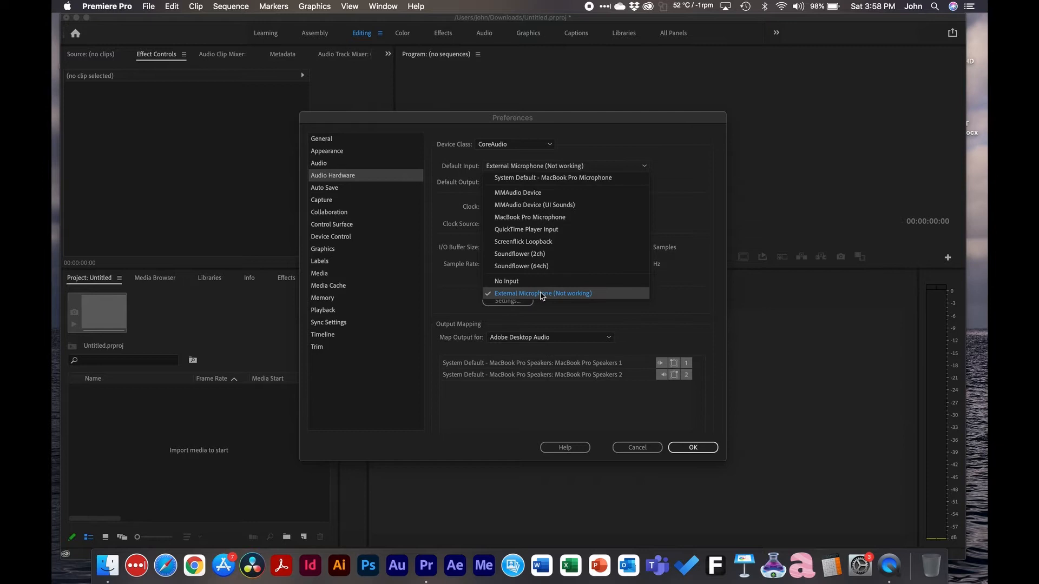
{"action": "mouse_move", "coordinate": [586, 281]}
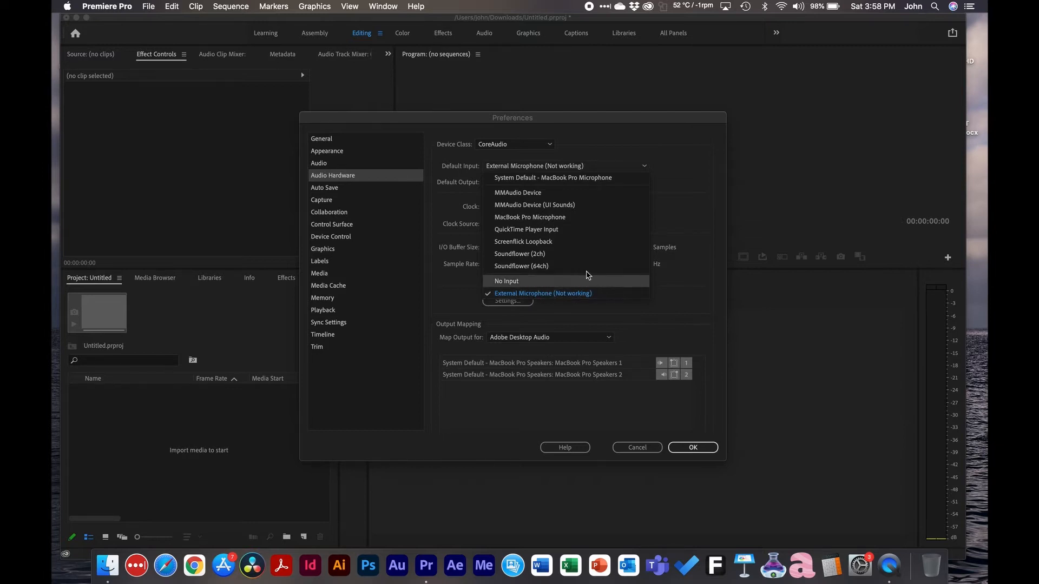
{"action": "mouse_move", "coordinate": [583, 205]}
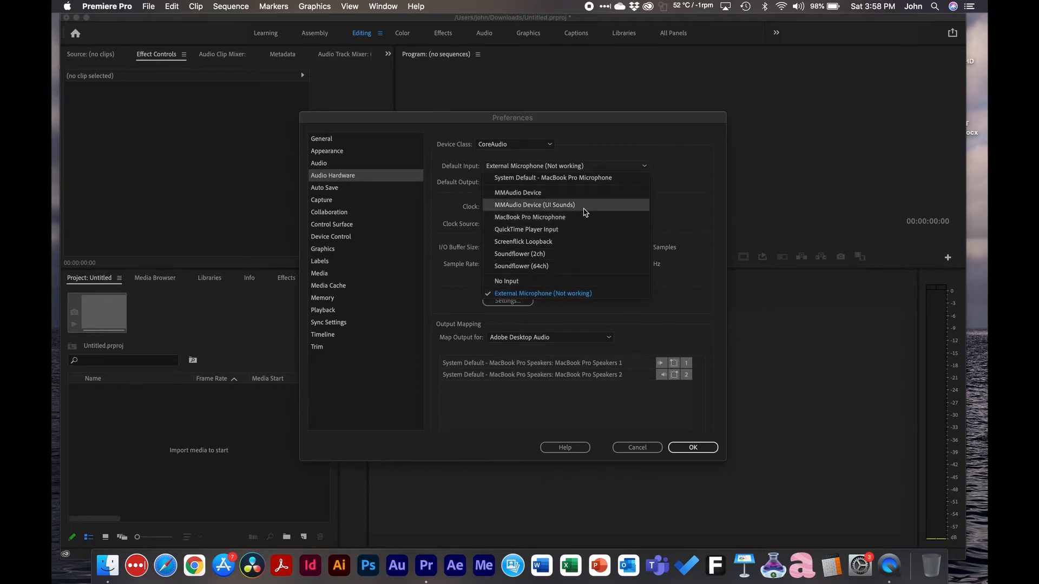
{"action": "left_click", "coordinate": [529, 217]}
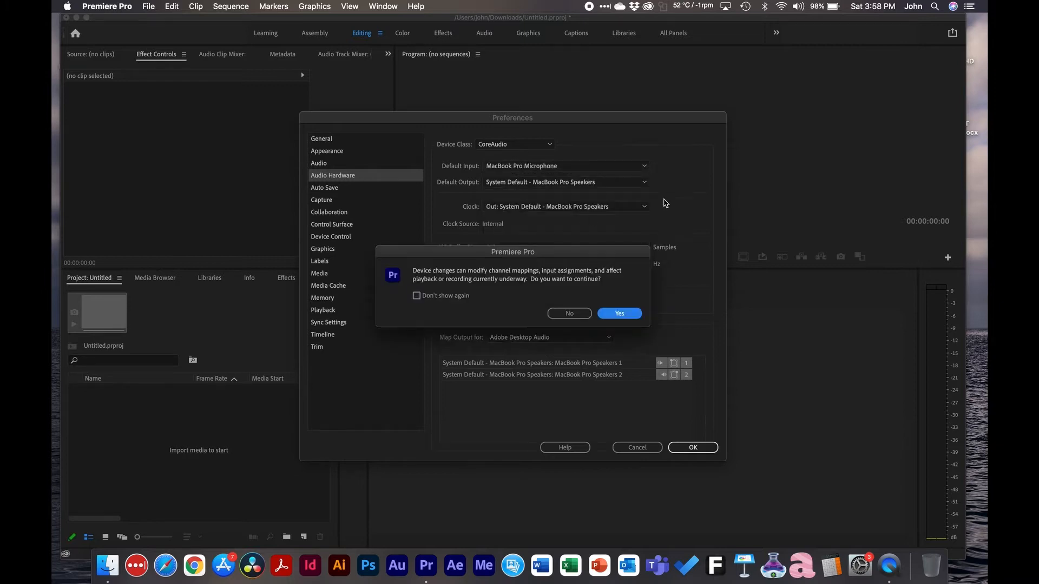
{"action": "left_click", "coordinate": [617, 312]}
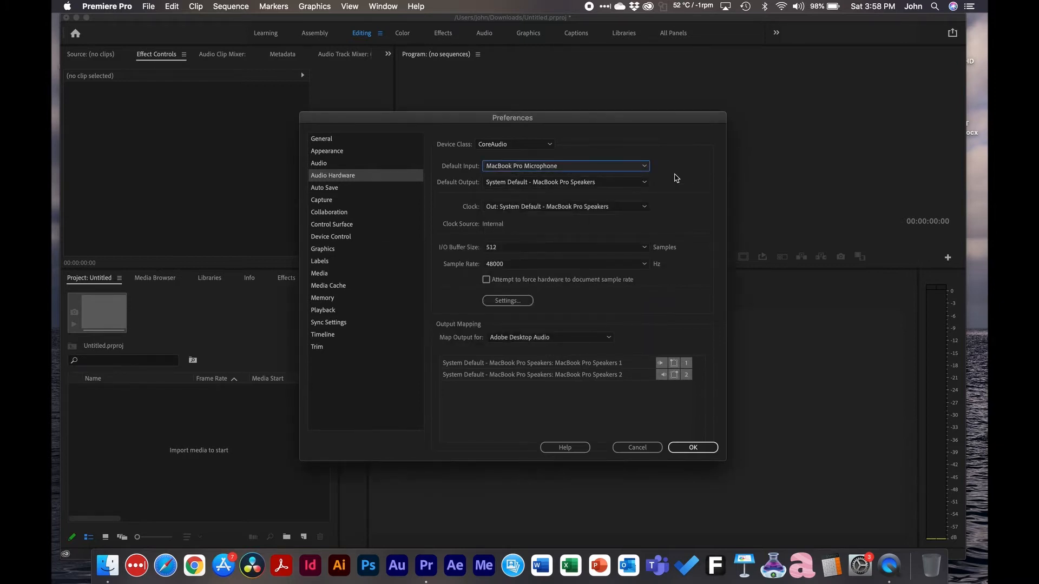
{"action": "left_click", "coordinate": [566, 182]}
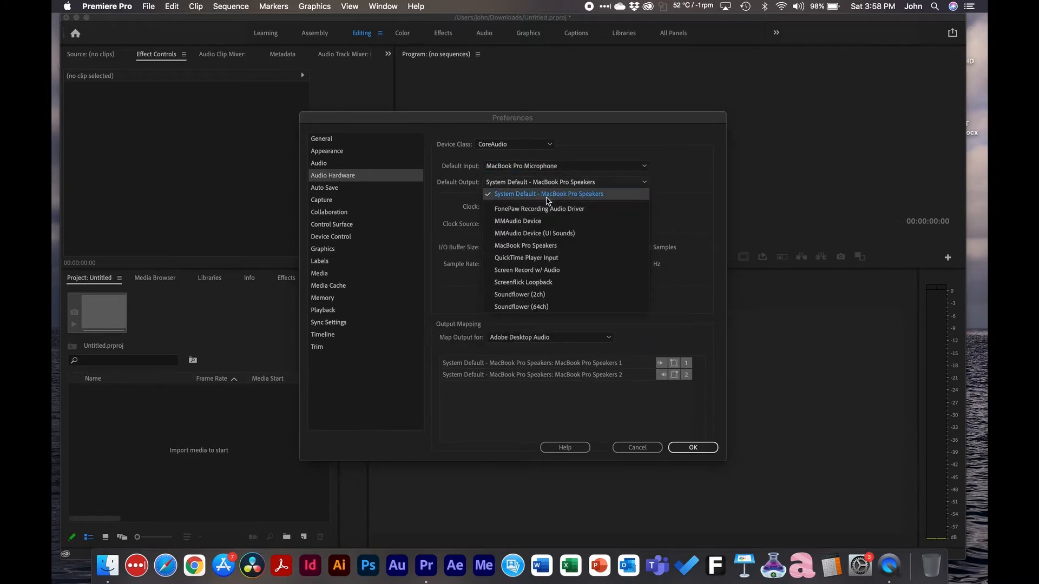
{"action": "mouse_move", "coordinate": [582, 202]}
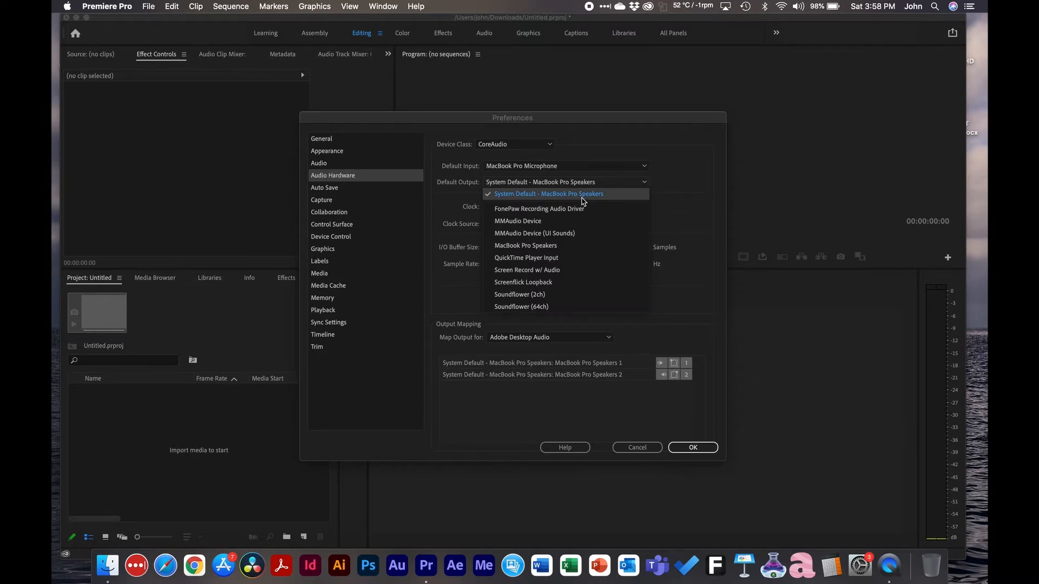
{"action": "mouse_move", "coordinate": [525, 246]}
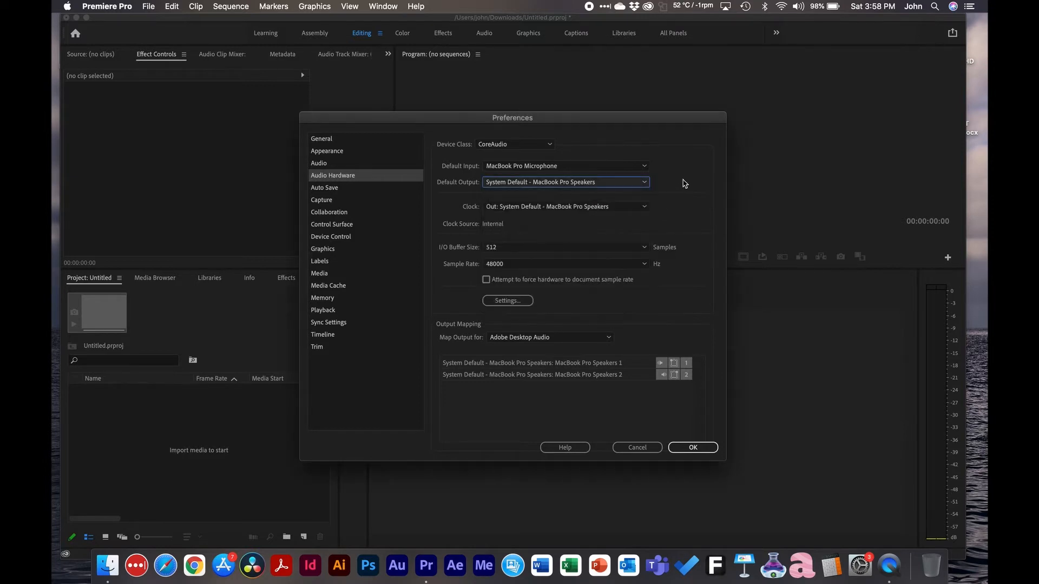
{"action": "mouse_move", "coordinate": [860, 565]}
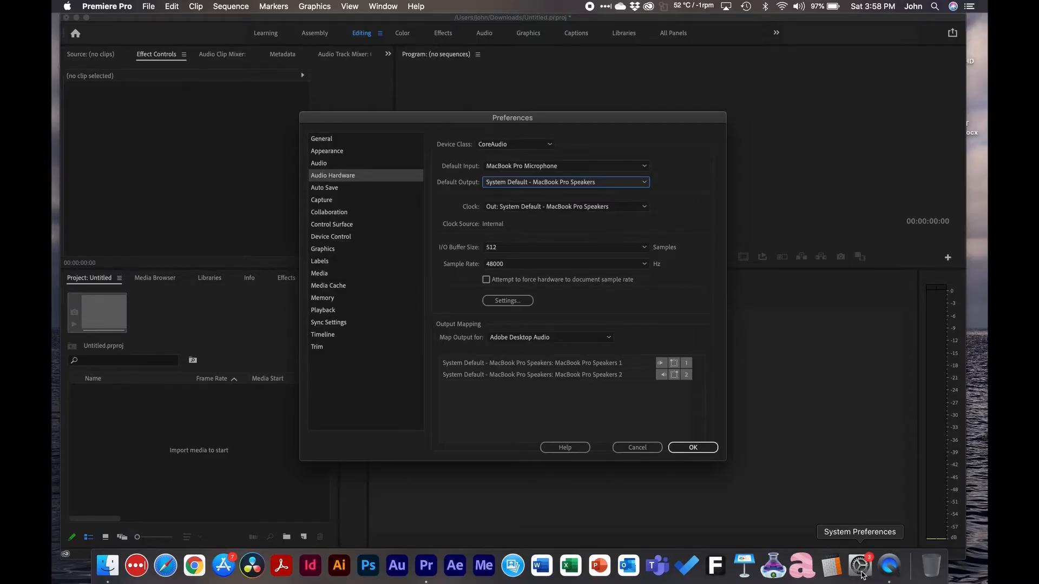
Step: Check the Mac's Sound input devices in System Preferences
{"action": "left_click", "coordinate": [858, 565]}
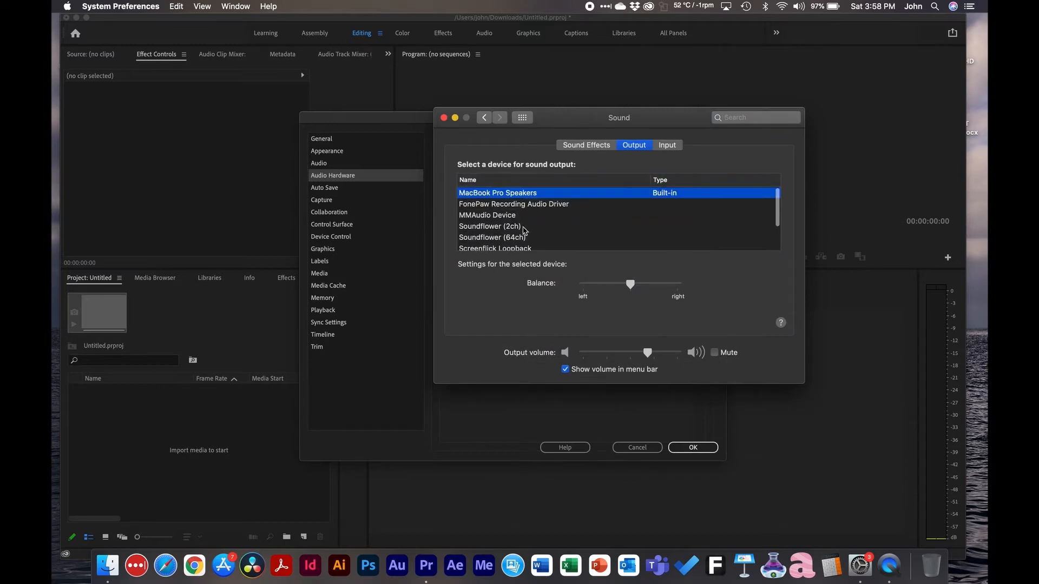
{"action": "left_click", "coordinate": [667, 145]}
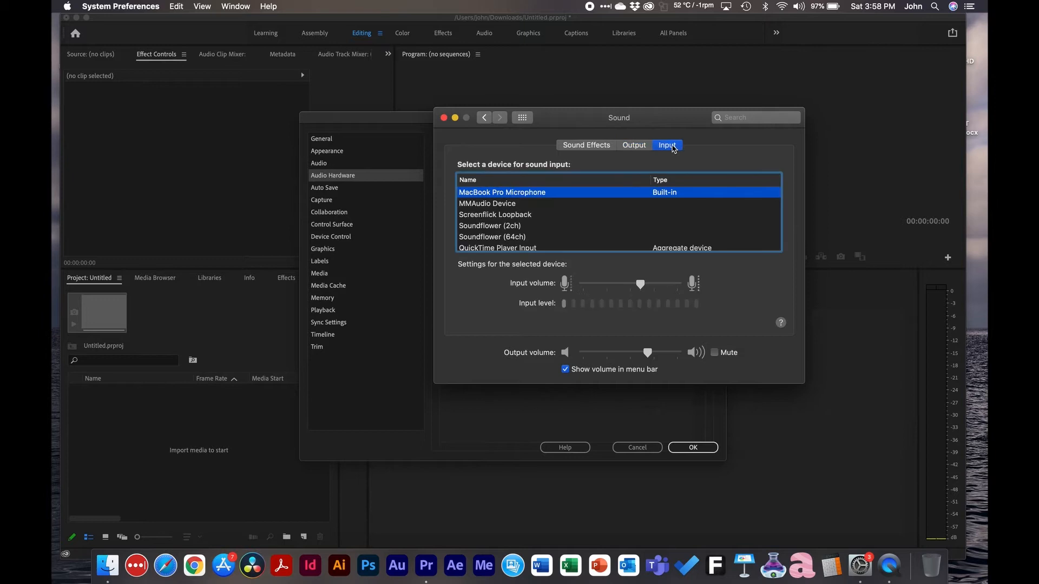
{"action": "mouse_move", "coordinate": [507, 202]}
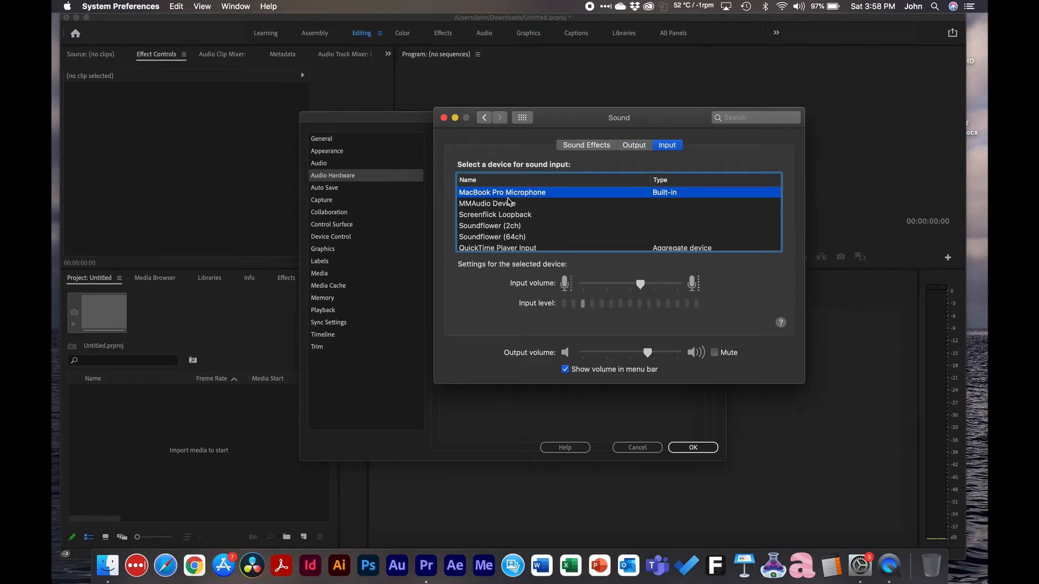
{"action": "mouse_move", "coordinate": [596, 129]}
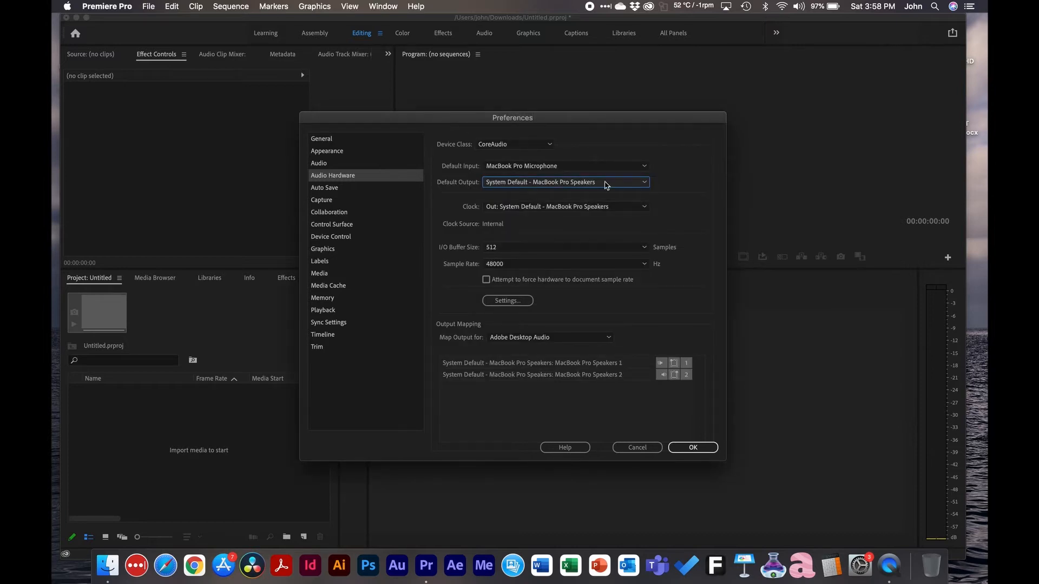
{"action": "mouse_move", "coordinate": [643, 134]}
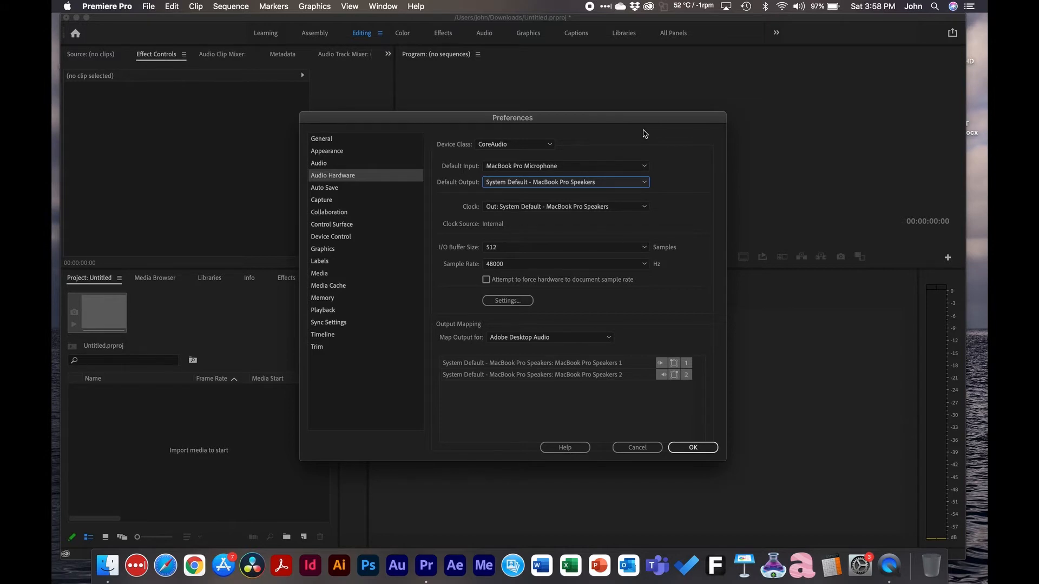
{"action": "mouse_move", "coordinate": [361, 192]}
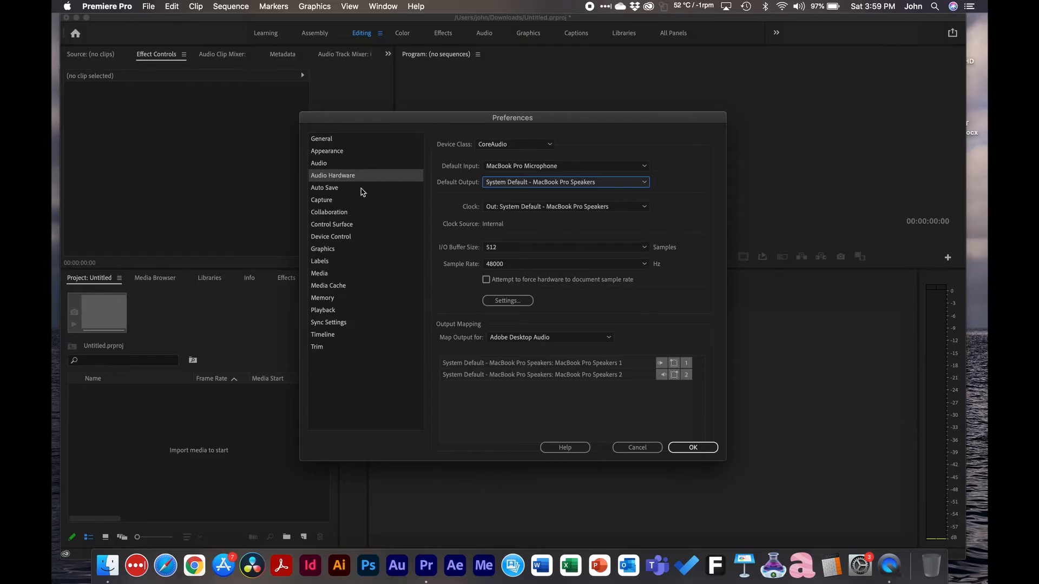
Step: Review Auto Save (off) and Control Surface, ending on the Device Control page
{"action": "left_click", "coordinate": [325, 187]}
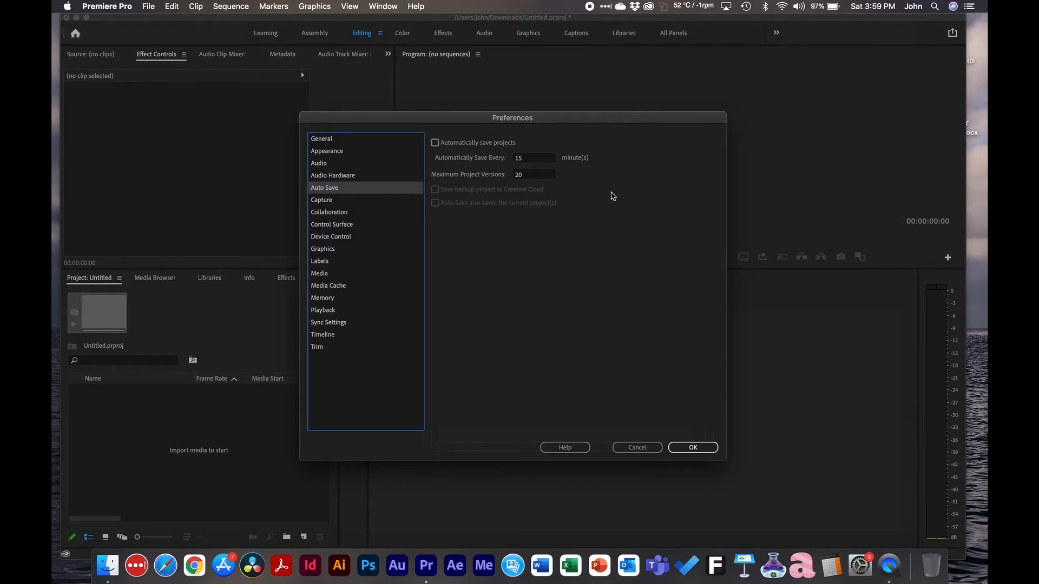
{"action": "mouse_move", "coordinate": [445, 158]}
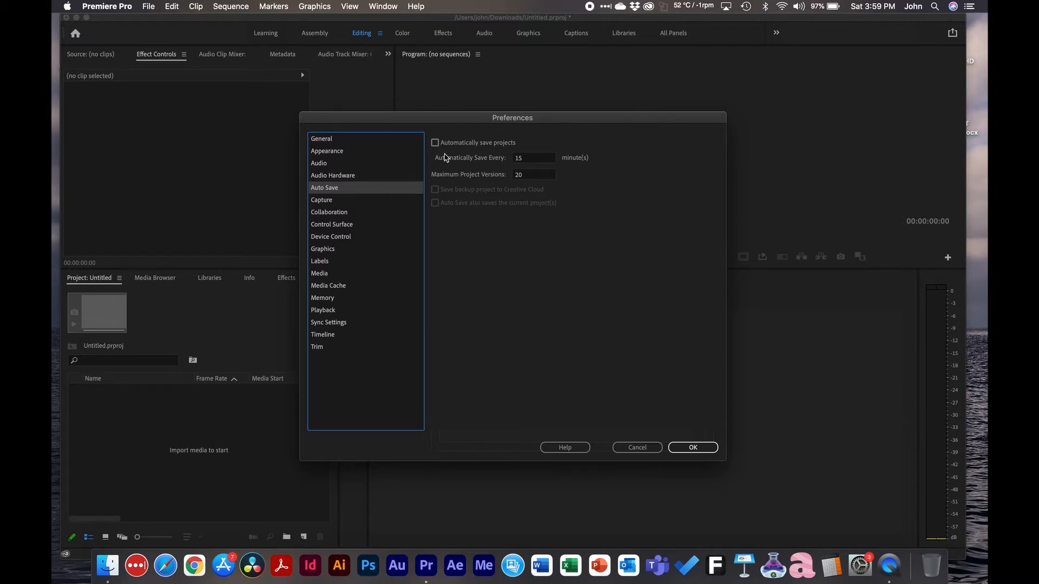
{"action": "mouse_move", "coordinate": [472, 164]}
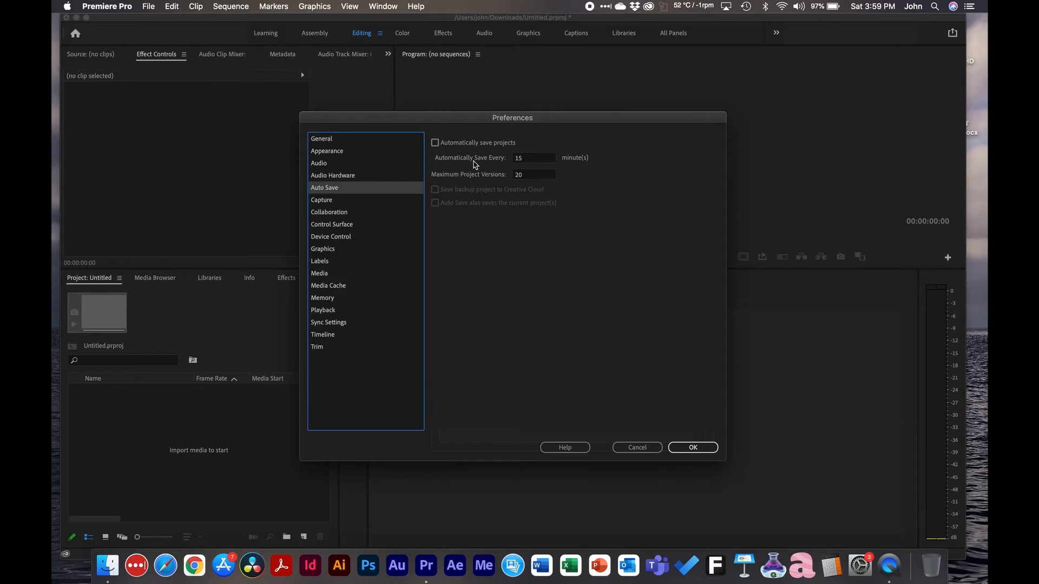
{"action": "mouse_move", "coordinate": [606, 171]}
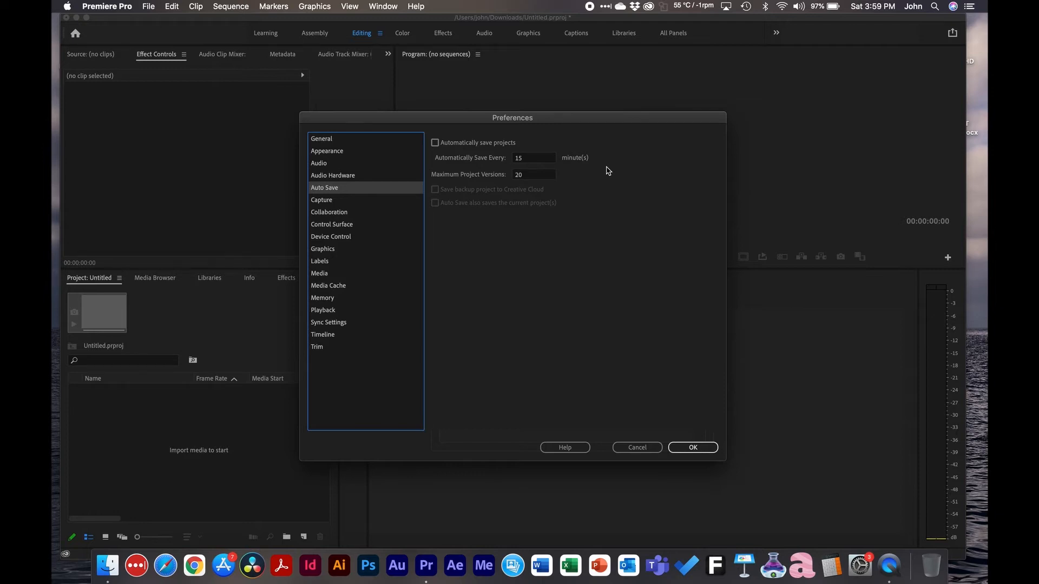
{"action": "mouse_move", "coordinate": [482, 186]}
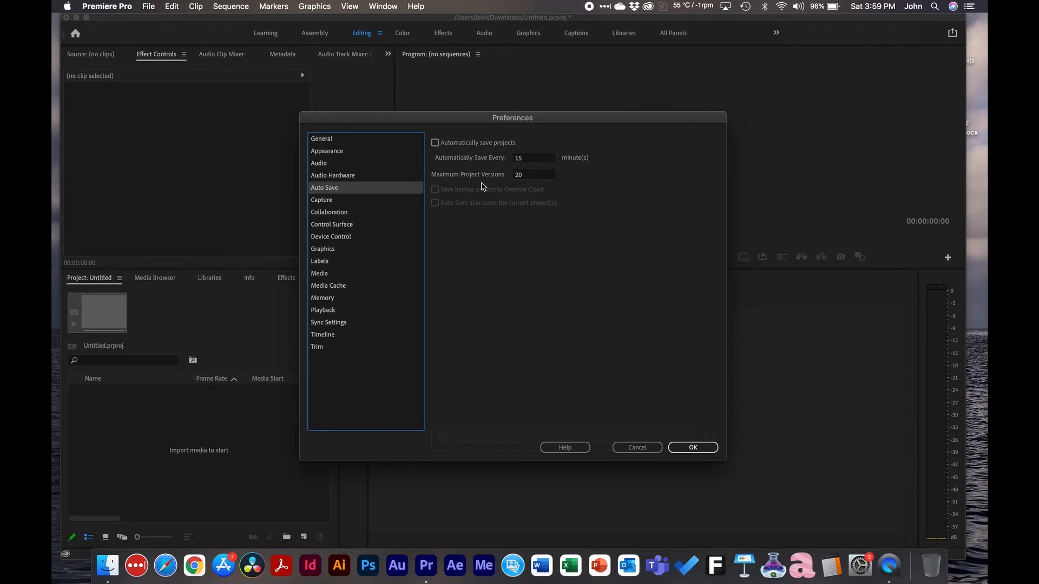
{"action": "mouse_move", "coordinate": [530, 177]}
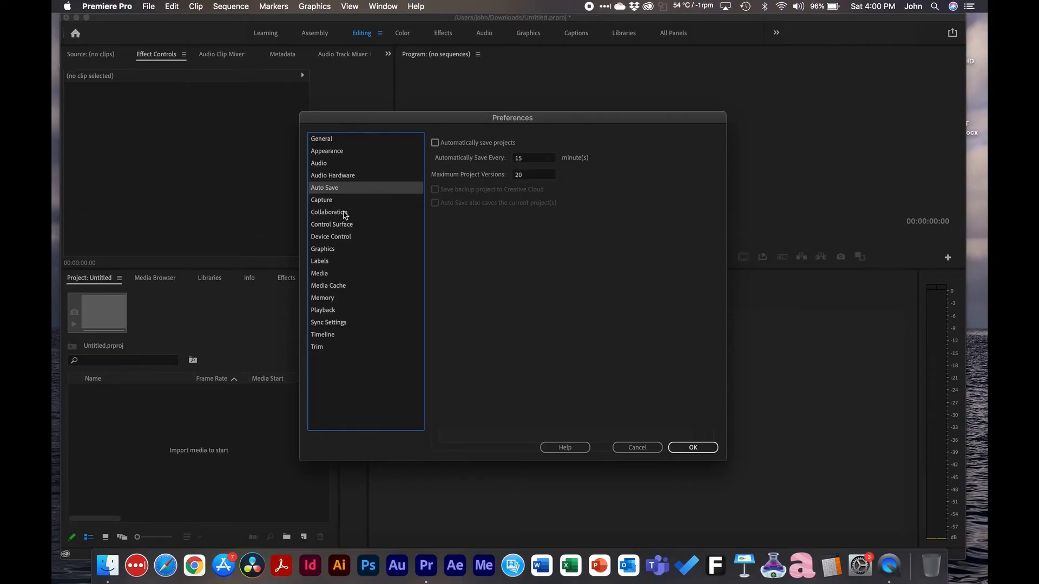
{"action": "left_click", "coordinate": [331, 224]}
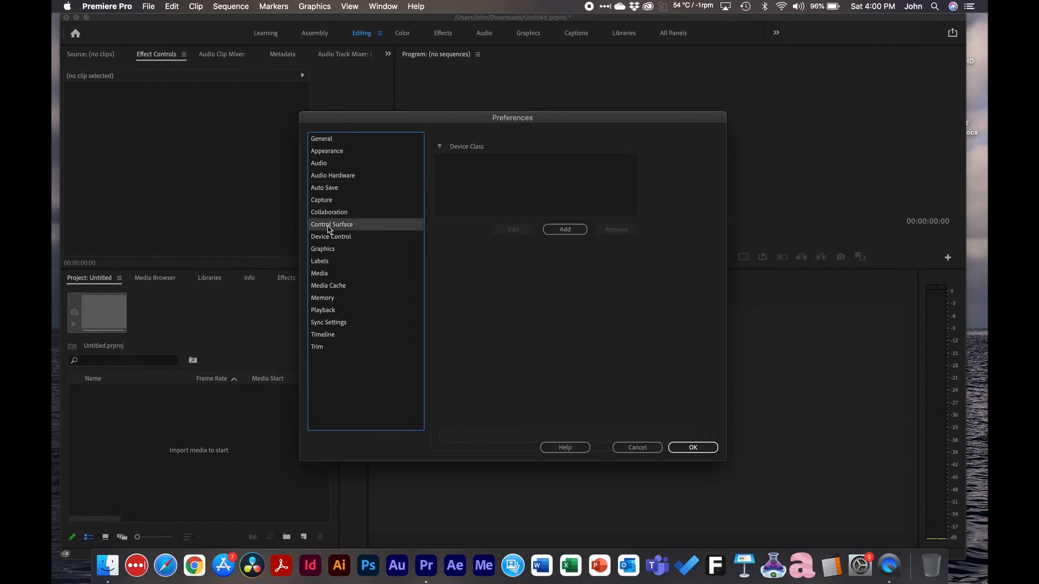
{"action": "left_click", "coordinate": [331, 237]}
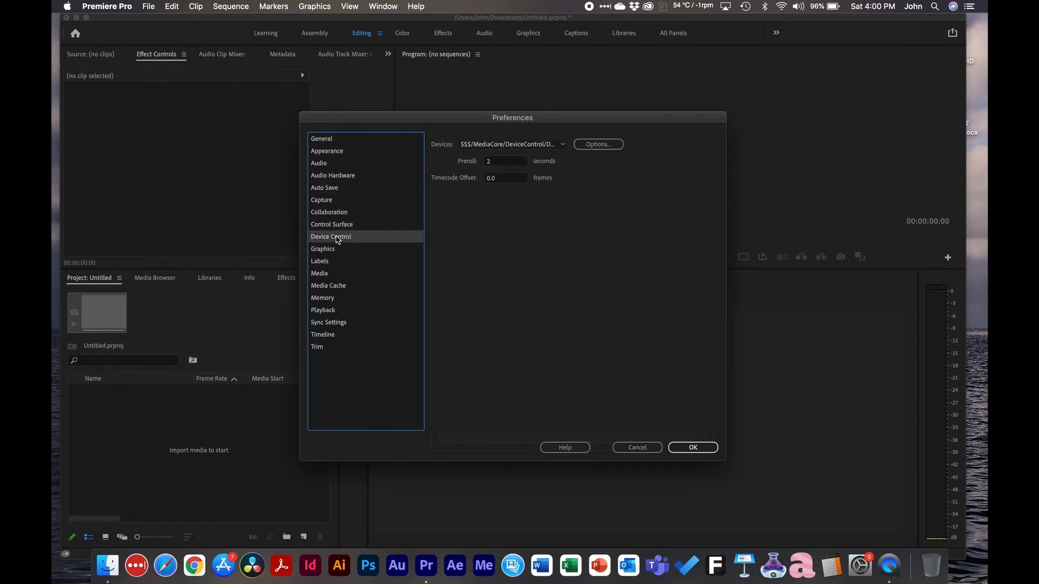
{"action": "mouse_move", "coordinate": [333, 226]}
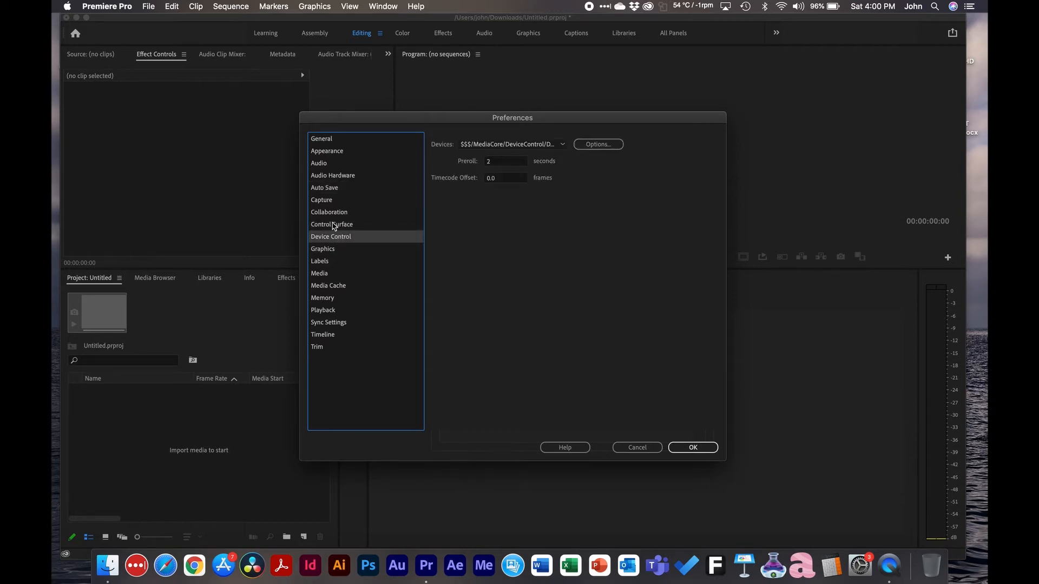
Step: View the Graphics text settings unchanged, then the Labels colour page
{"action": "left_click", "coordinate": [323, 249]}
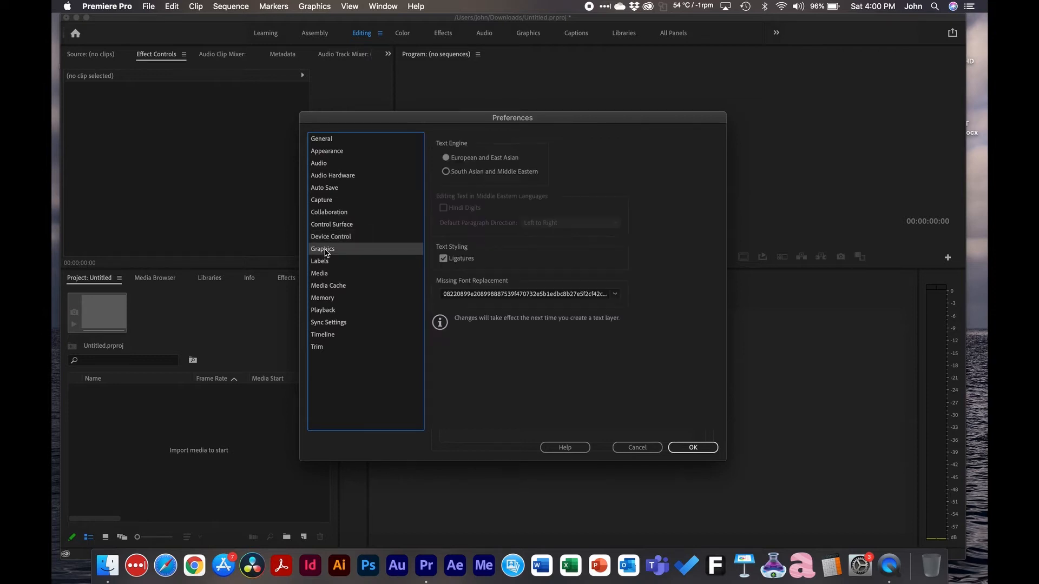
{"action": "mouse_move", "coordinate": [525, 266]}
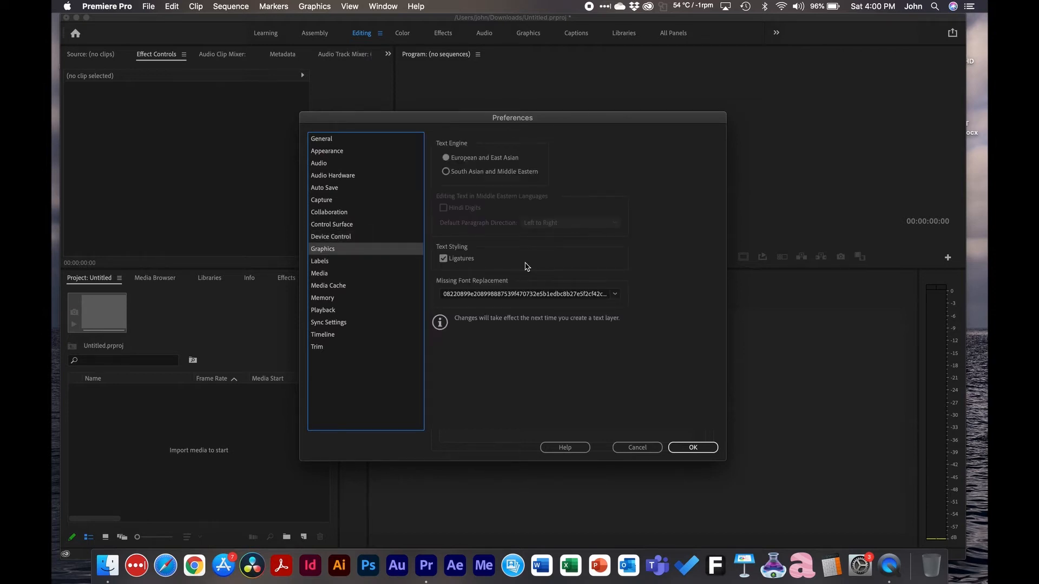
{"action": "mouse_move", "coordinate": [508, 157]}
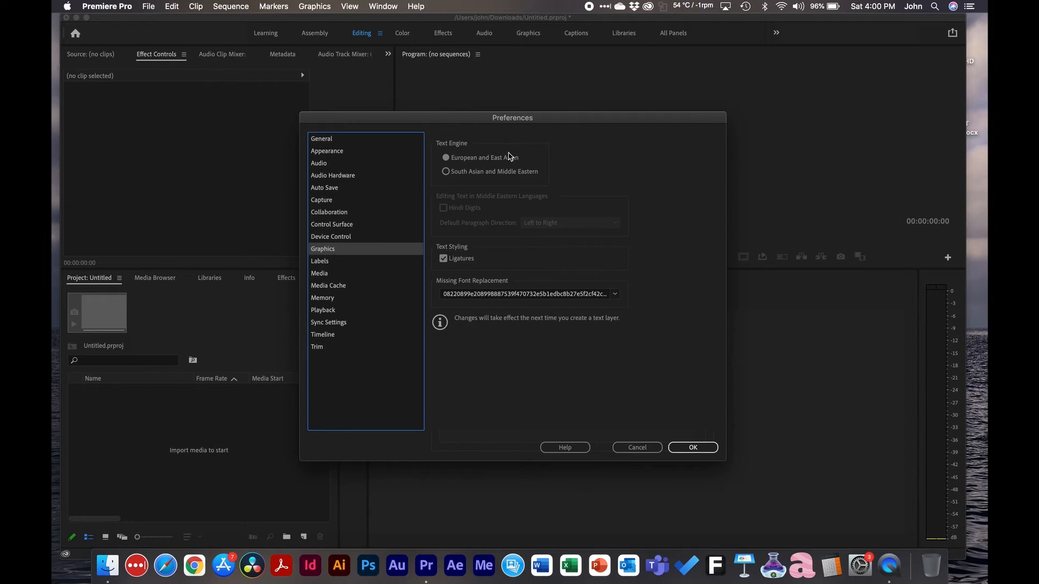
{"action": "left_click", "coordinate": [320, 261]}
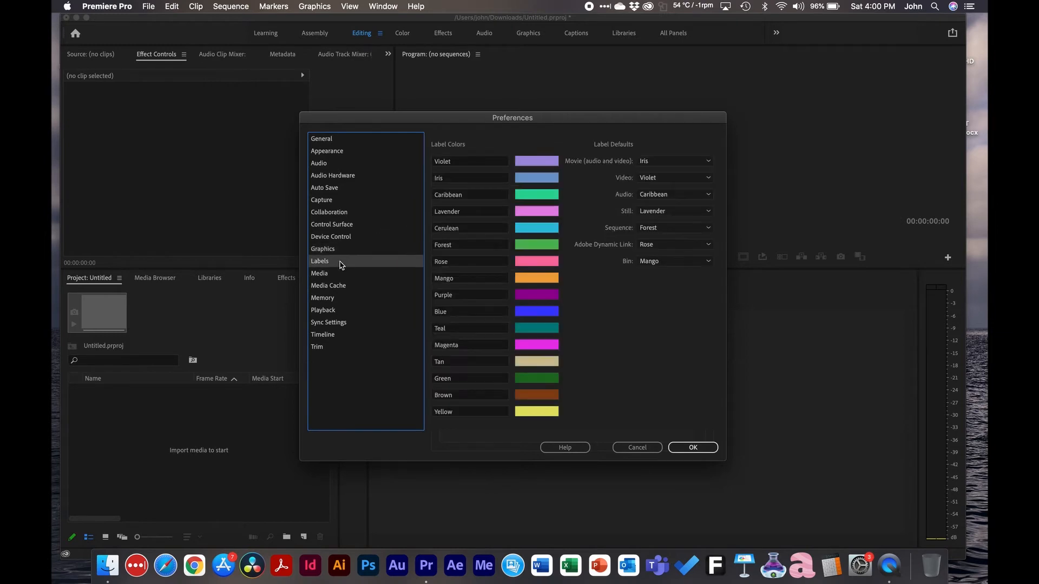
{"action": "mouse_move", "coordinate": [526, 168]}
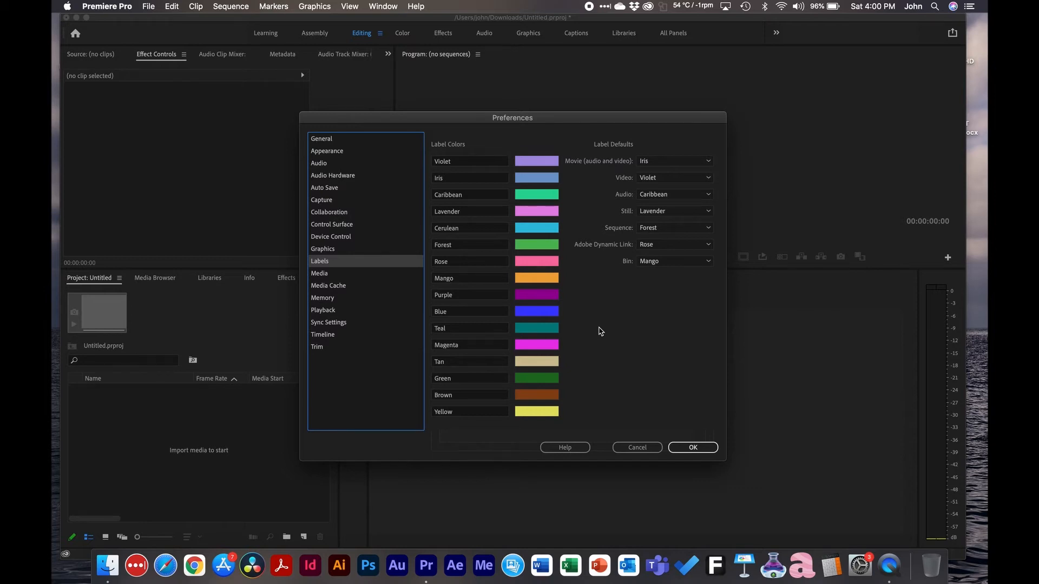
{"action": "mouse_move", "coordinate": [331, 279]}
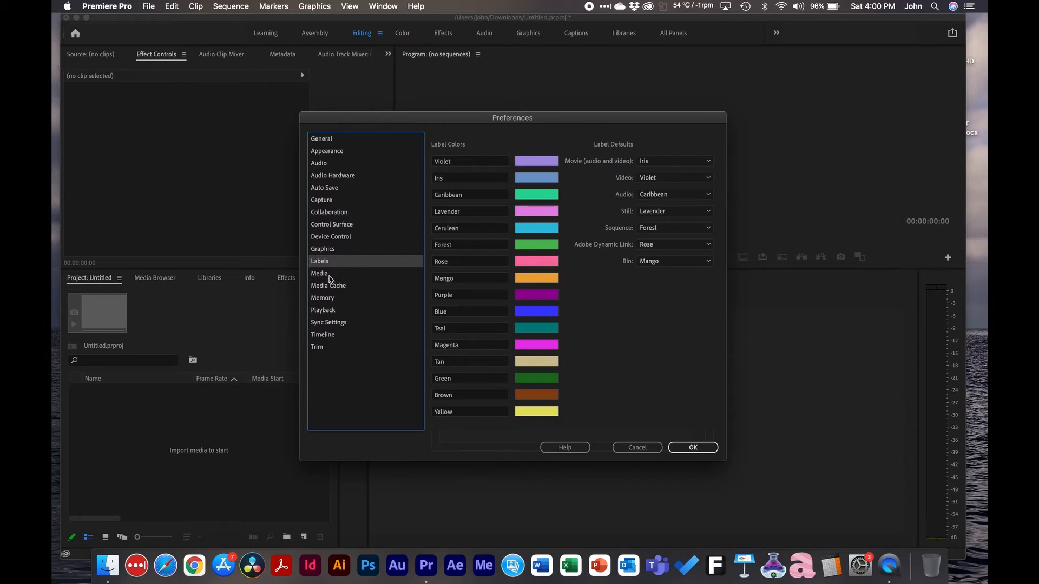
Step: Show the Media page with media-source timecode and hardware decoding enabled
{"action": "left_click", "coordinate": [319, 273]}
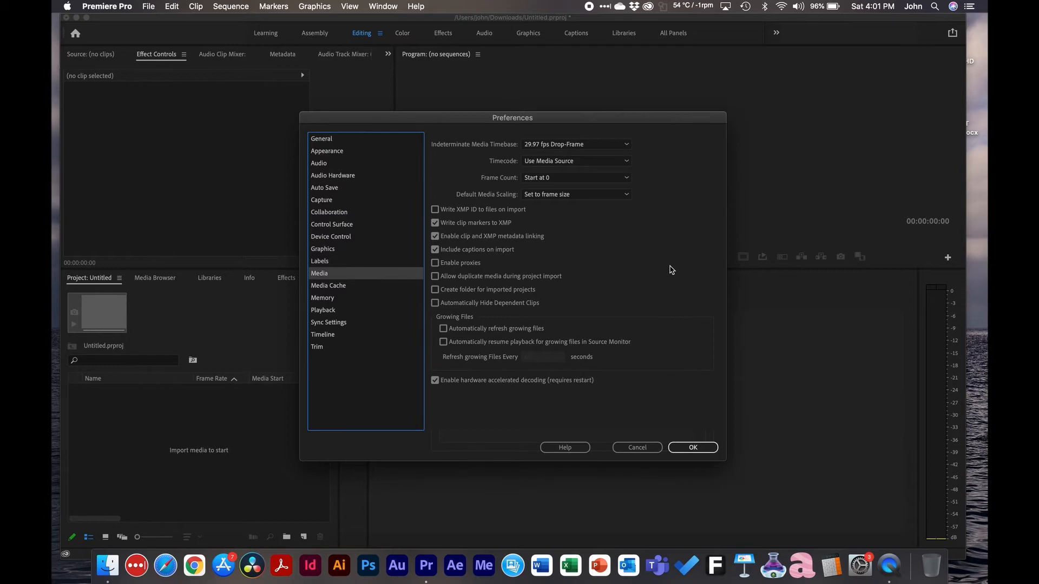
{"action": "mouse_move", "coordinate": [344, 273]}
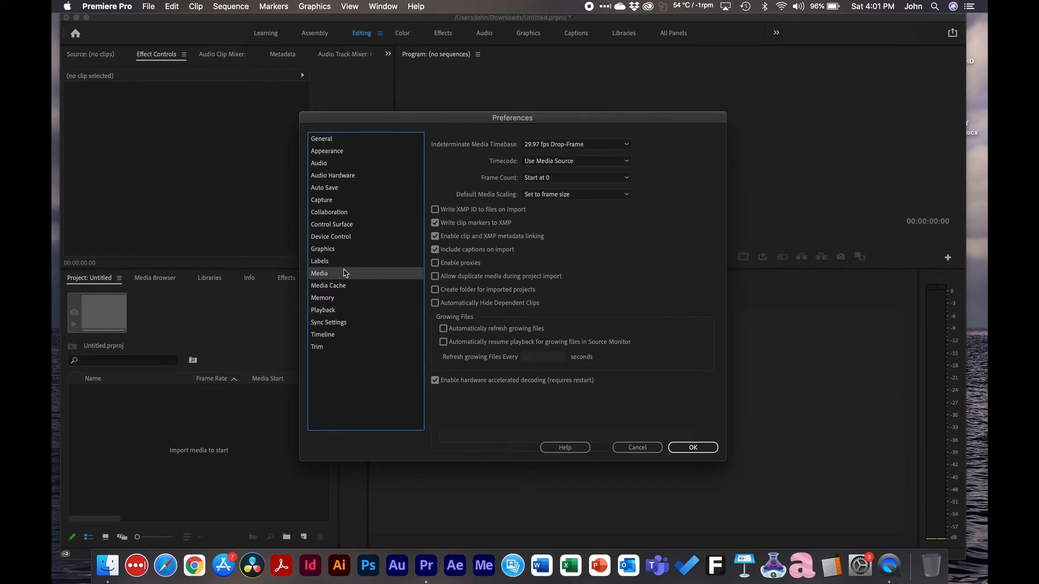
Step: Show the Media Cache page with automatic cache deletion off
{"action": "left_click", "coordinate": [328, 285]}
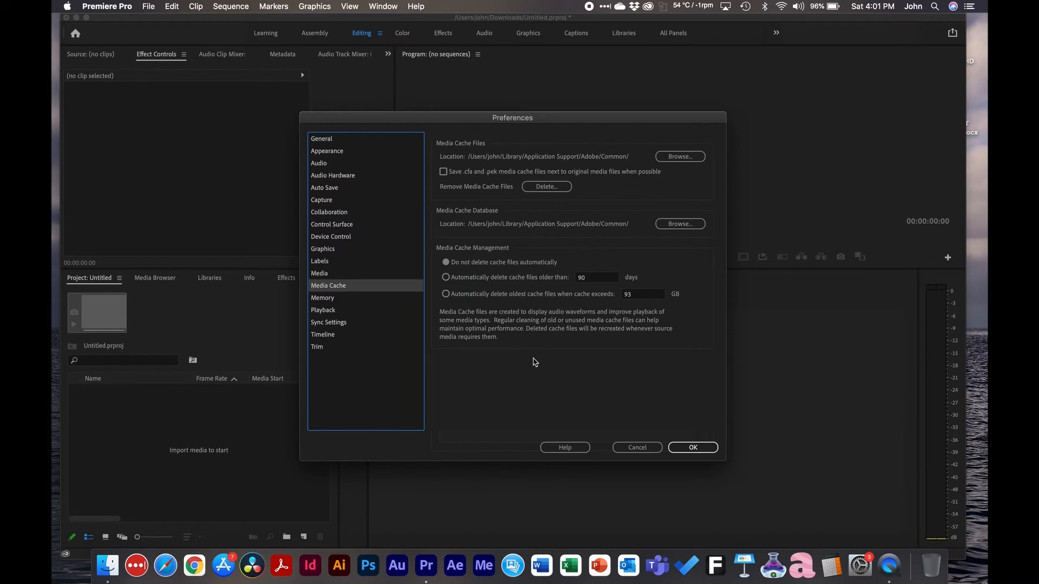
{"action": "mouse_move", "coordinate": [475, 154]}
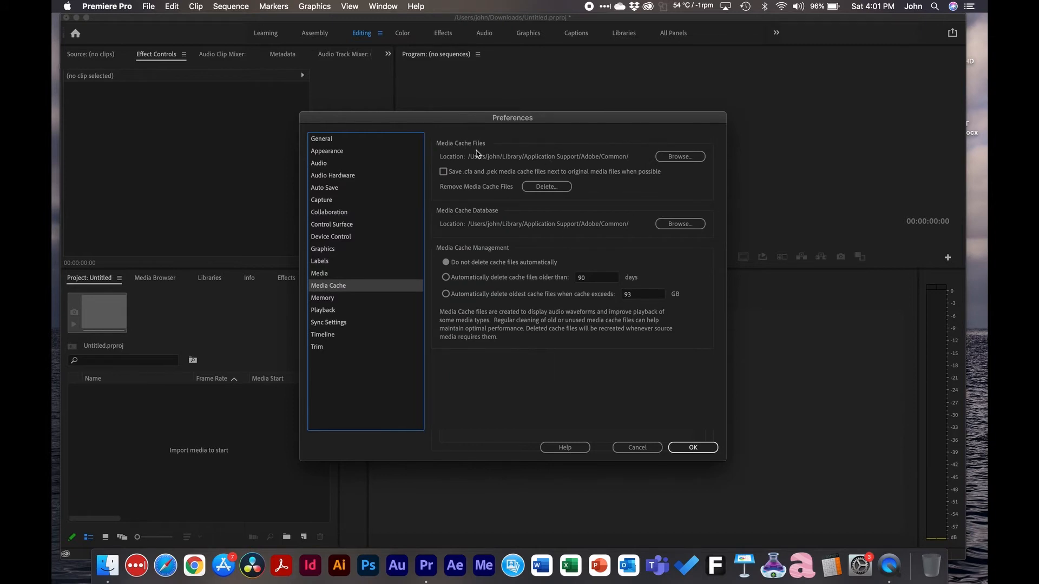
{"action": "mouse_move", "coordinate": [677, 140]}
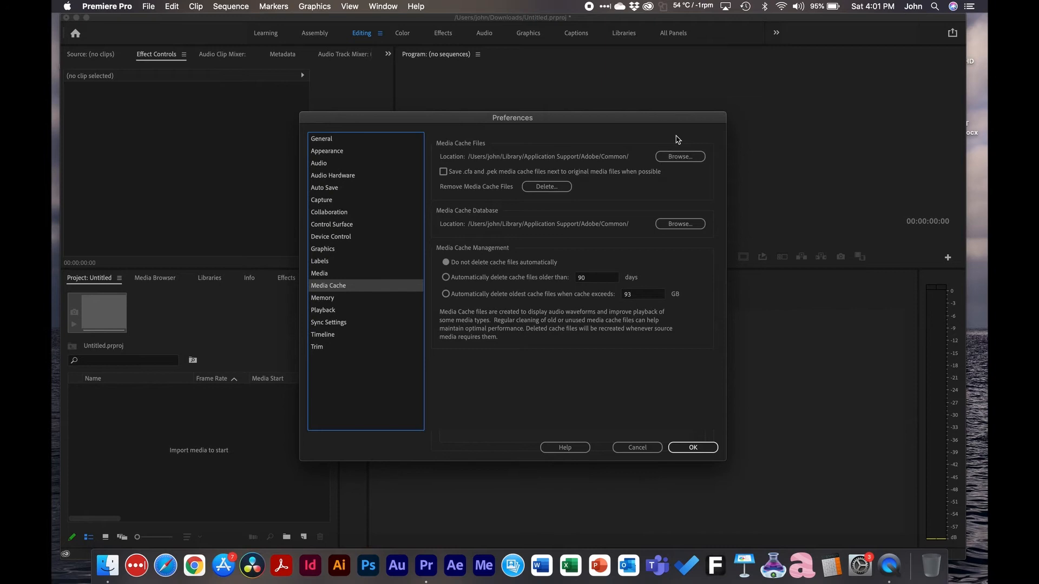
{"action": "mouse_move", "coordinate": [680, 156]}
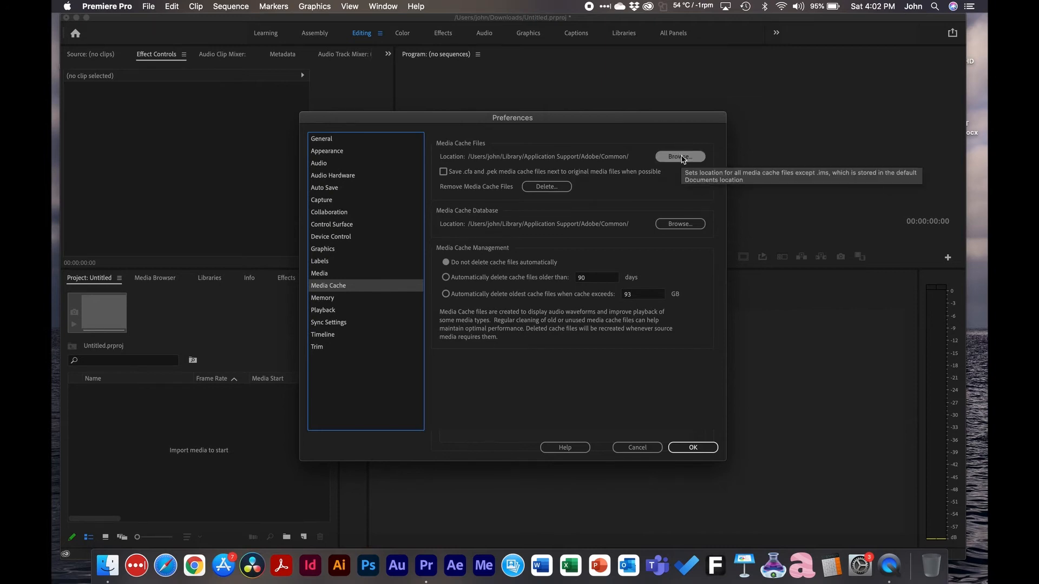
{"action": "mouse_move", "coordinate": [448, 218]}
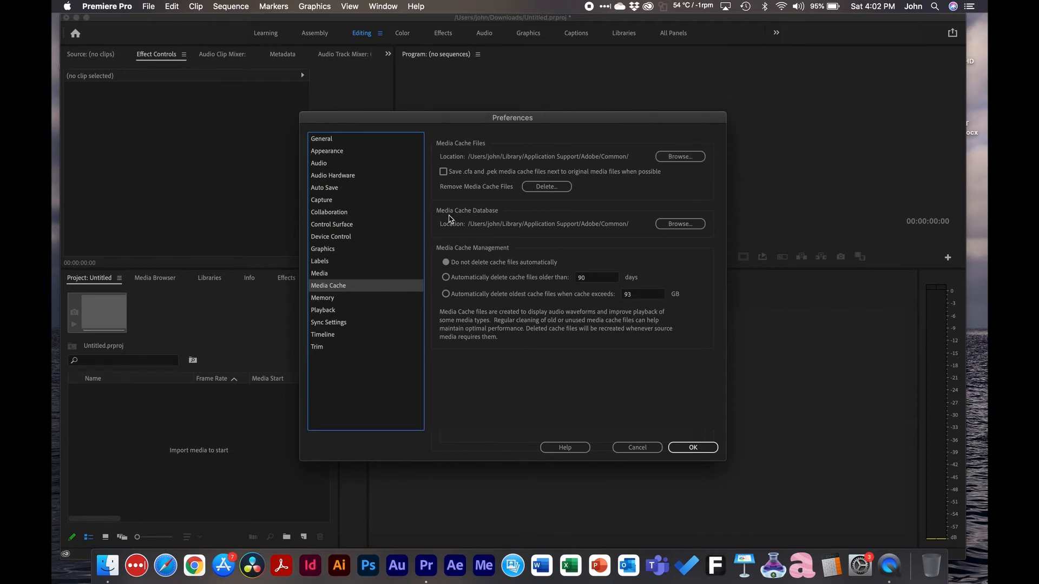
{"action": "mouse_move", "coordinate": [523, 221]}
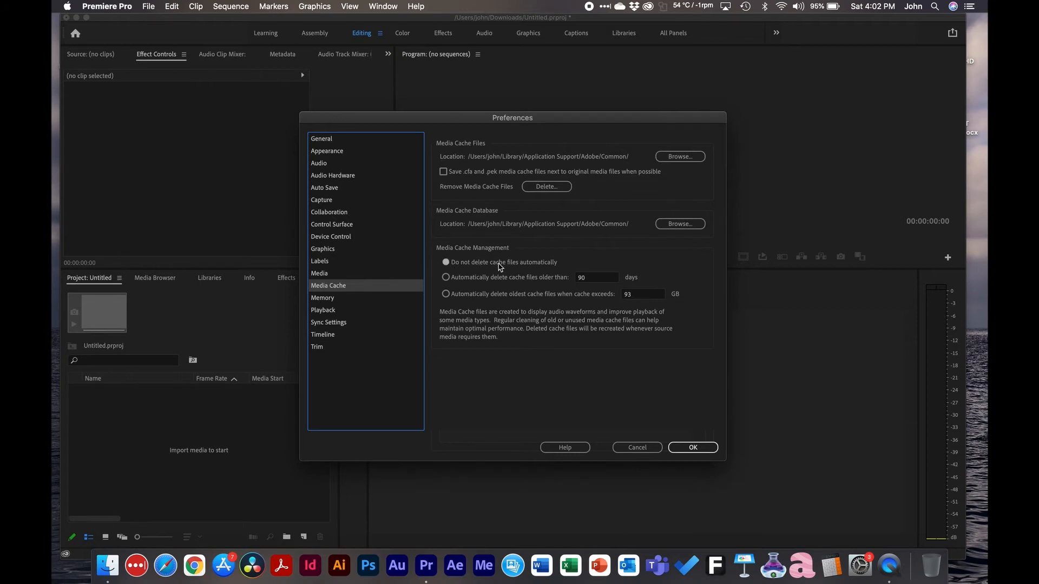
{"action": "mouse_move", "coordinate": [544, 272]}
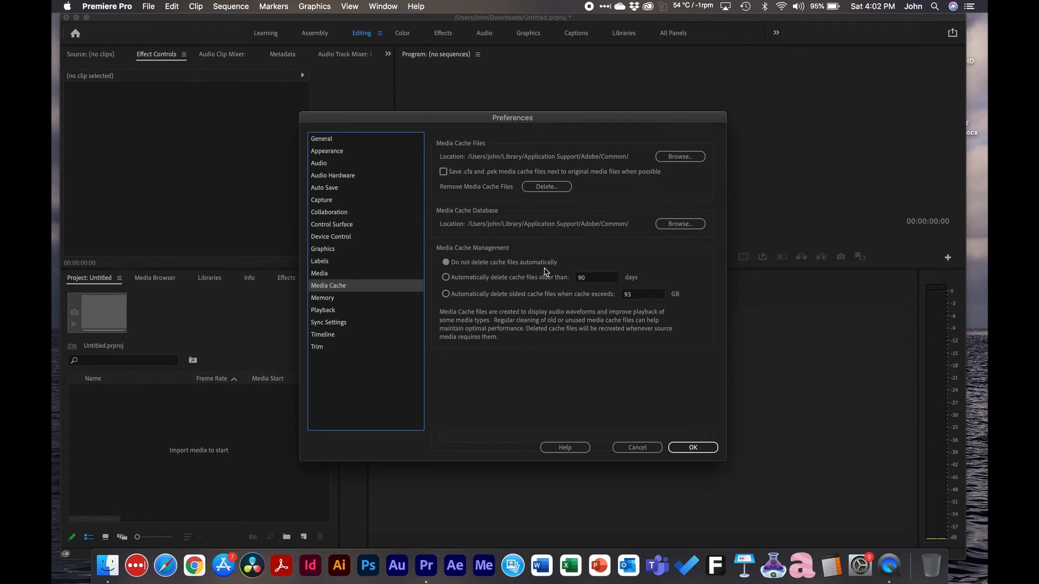
{"action": "mouse_move", "coordinate": [469, 227]}
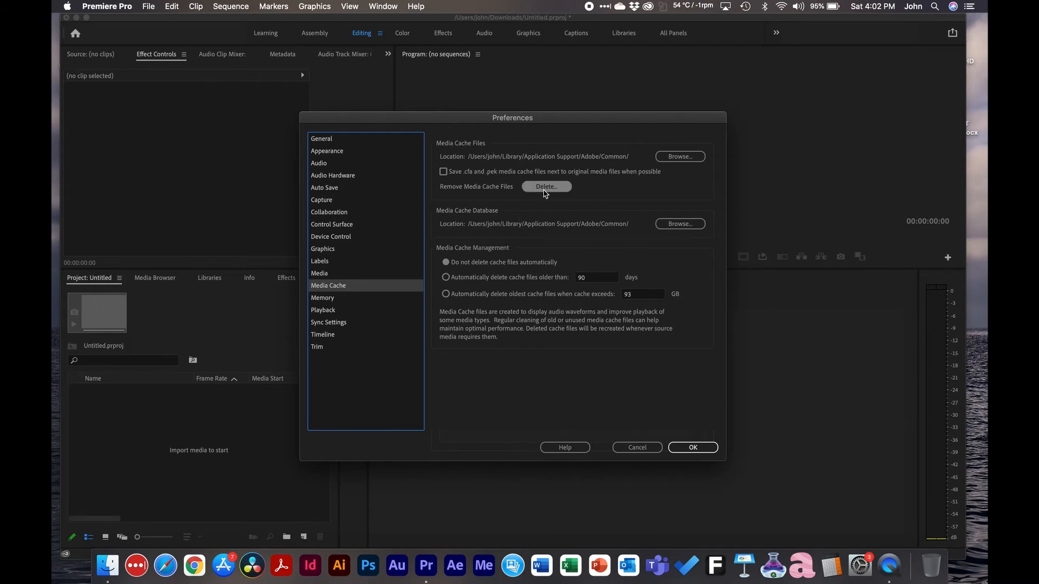
Step: Bring up the Delete Media Cache Files prompt with unused files chosen
{"action": "left_click", "coordinate": [545, 186]}
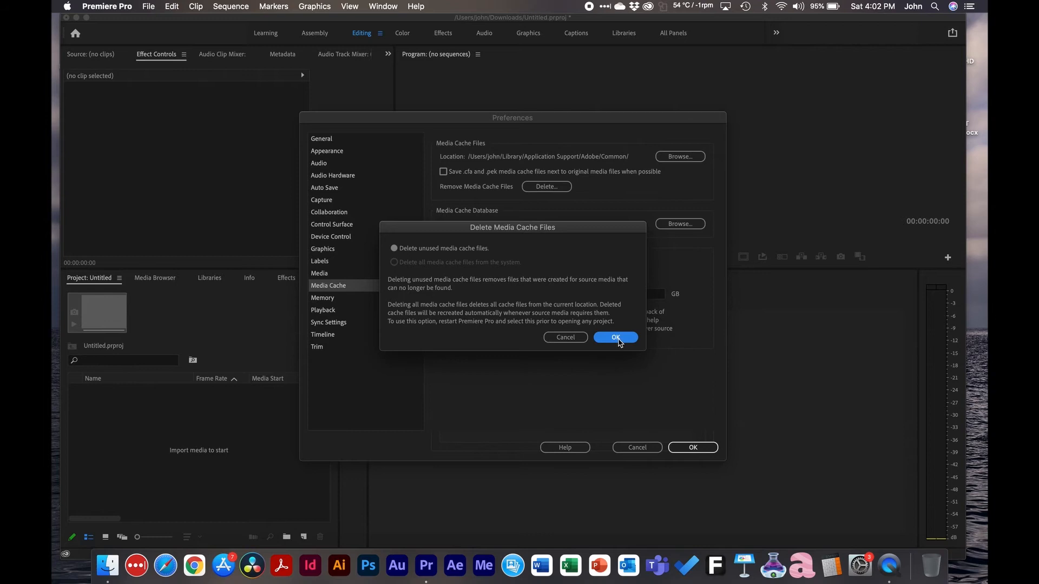
Step: Confirm deleting the unused media cache files, then move to the Memory page showing 3 GB reserved
{"action": "left_click", "coordinate": [614, 338]}
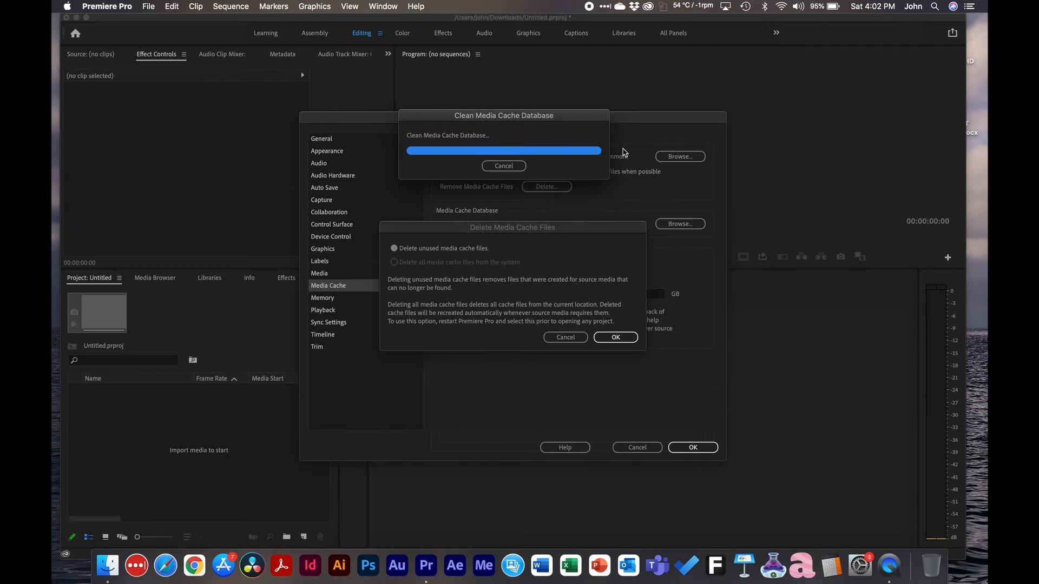
{"action": "left_click", "coordinate": [614, 338]}
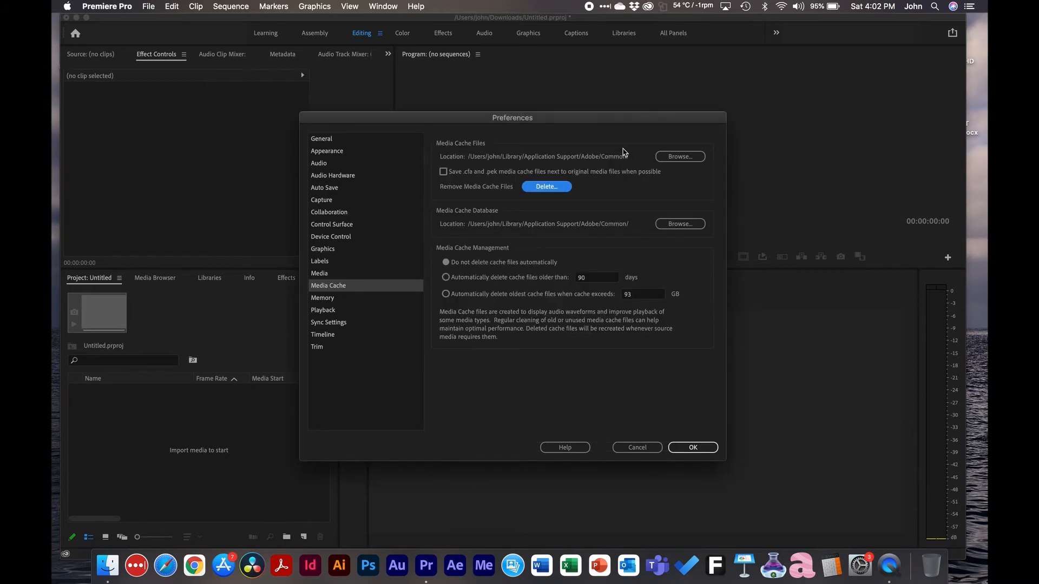
{"action": "mouse_move", "coordinate": [477, 271]}
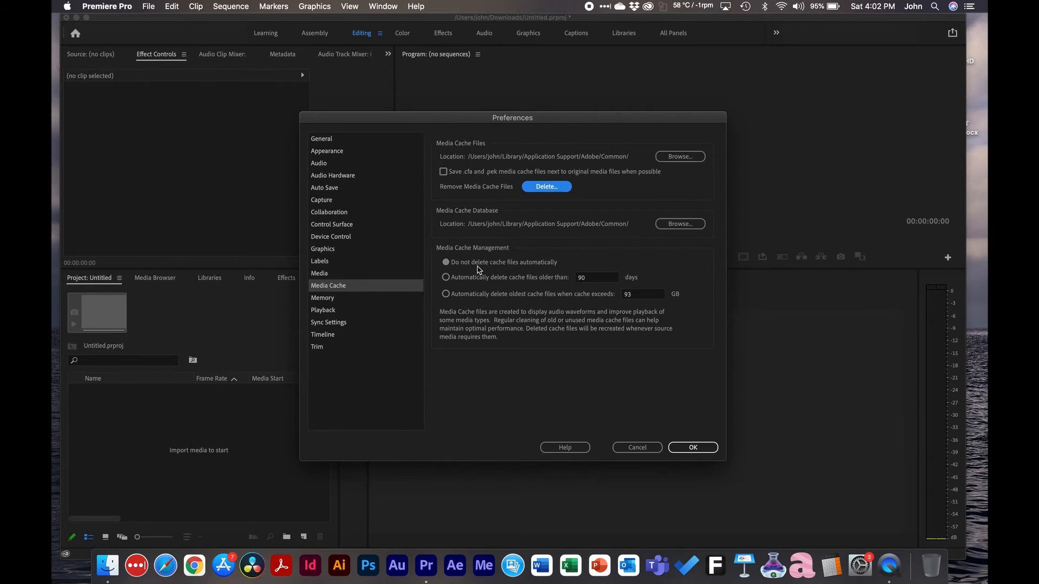
{"action": "mouse_move", "coordinate": [585, 243]}
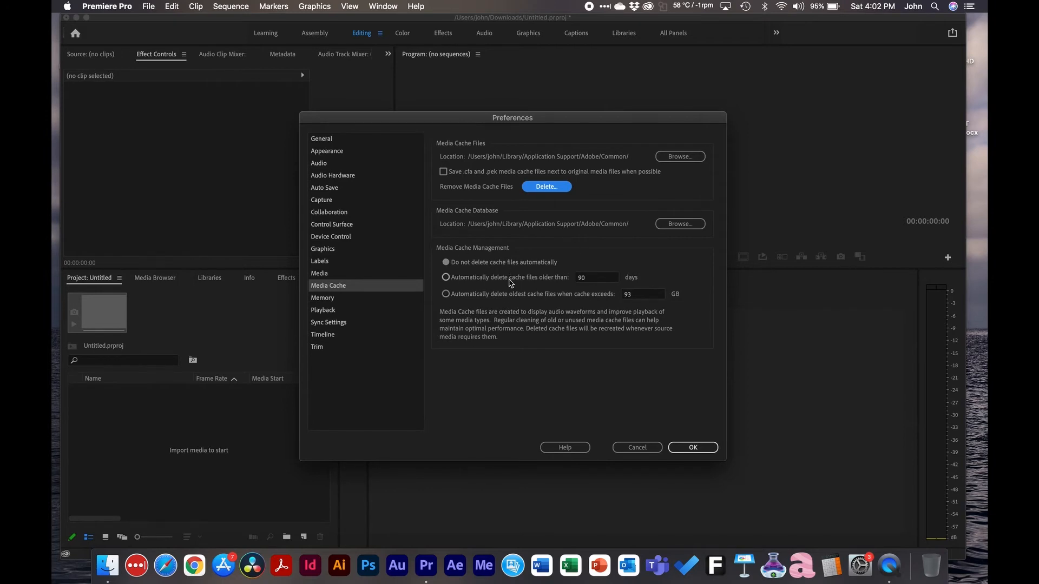
{"action": "mouse_move", "coordinate": [518, 296]}
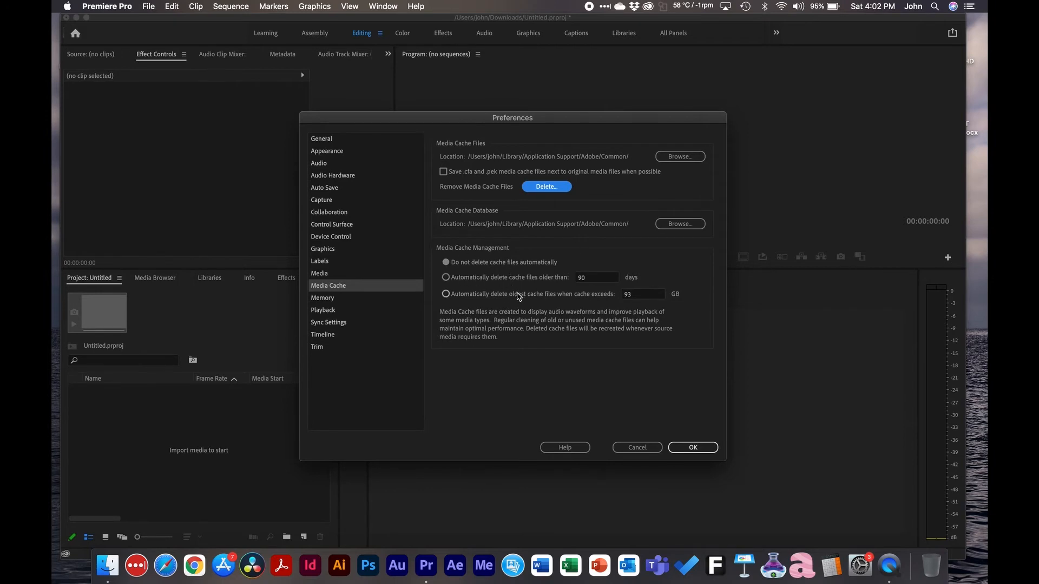
{"action": "mouse_move", "coordinate": [351, 301]}
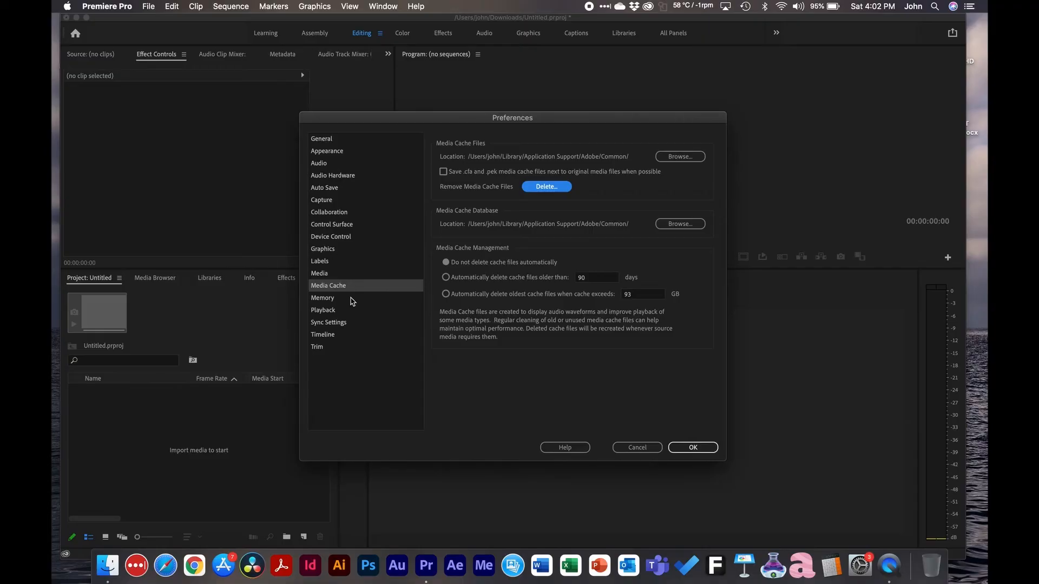
{"action": "left_click", "coordinate": [323, 297]}
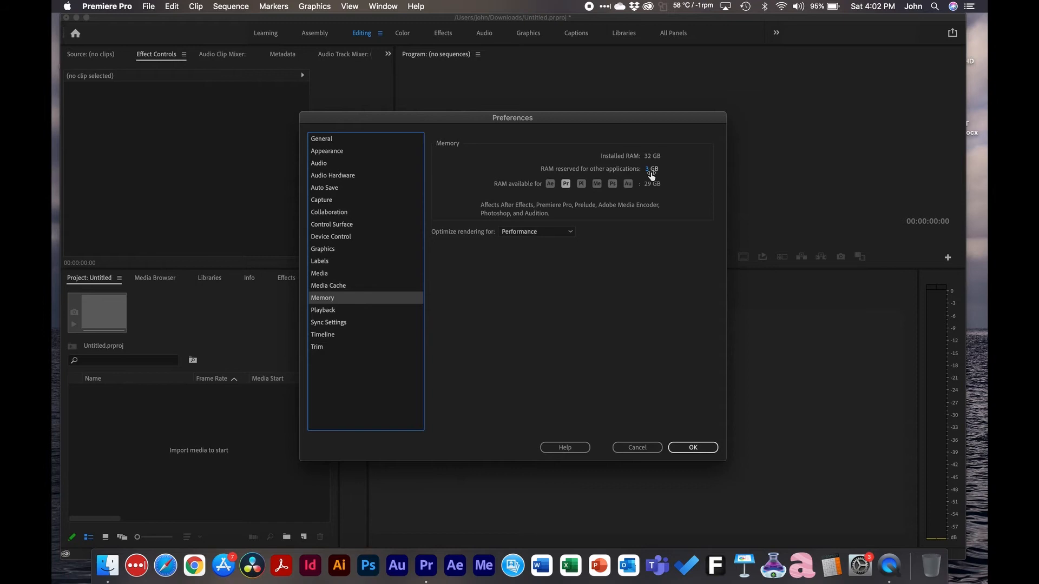
{"action": "mouse_move", "coordinate": [638, 163]}
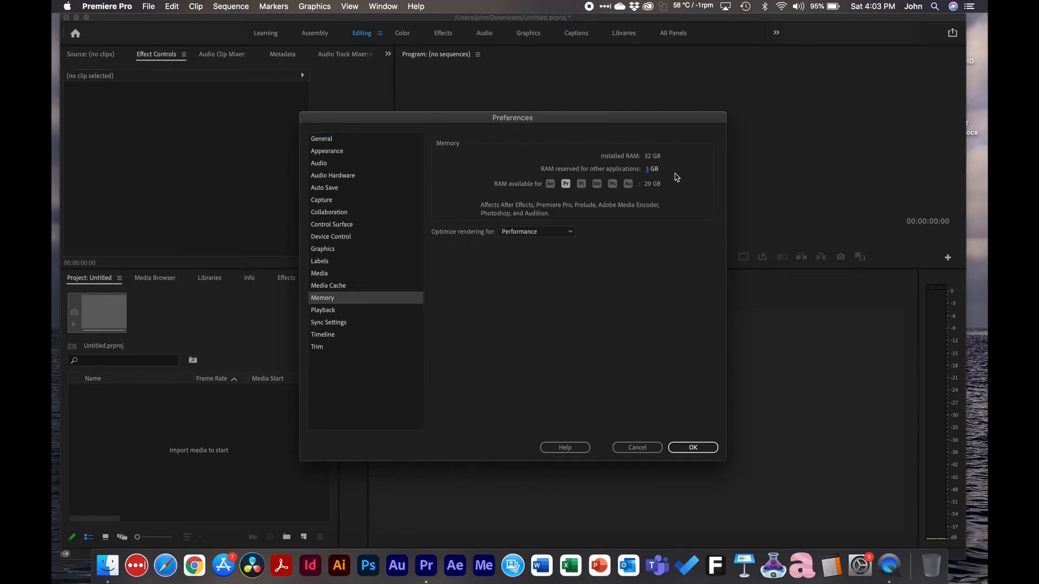
{"action": "mouse_move", "coordinate": [665, 163]}
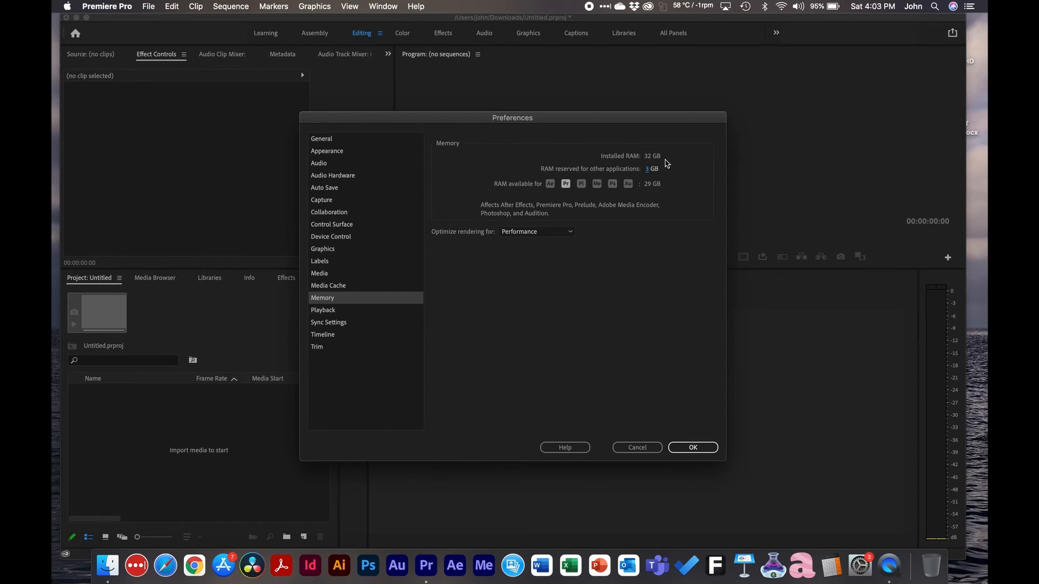
{"action": "mouse_move", "coordinate": [581, 212]}
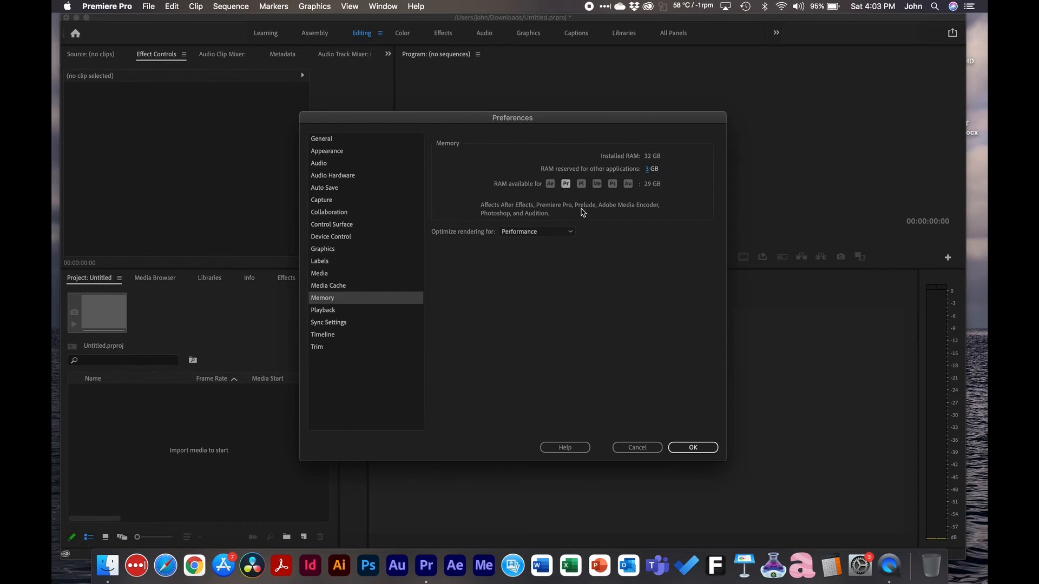
Step: Review the Playback page with 3-second preroll, then switch to Sync Settings
{"action": "left_click", "coordinate": [323, 309]}
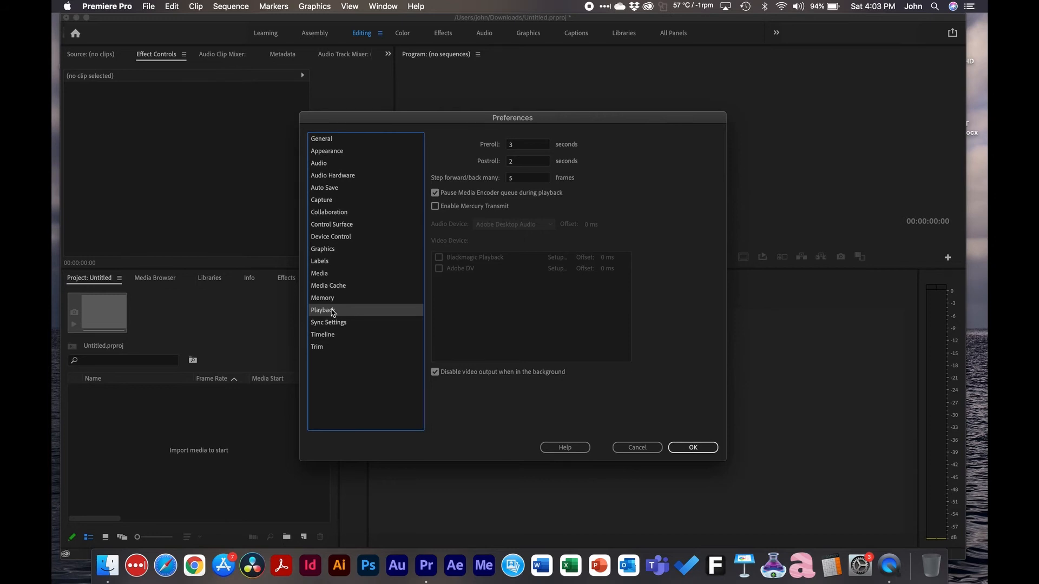
{"action": "left_click", "coordinate": [329, 322]}
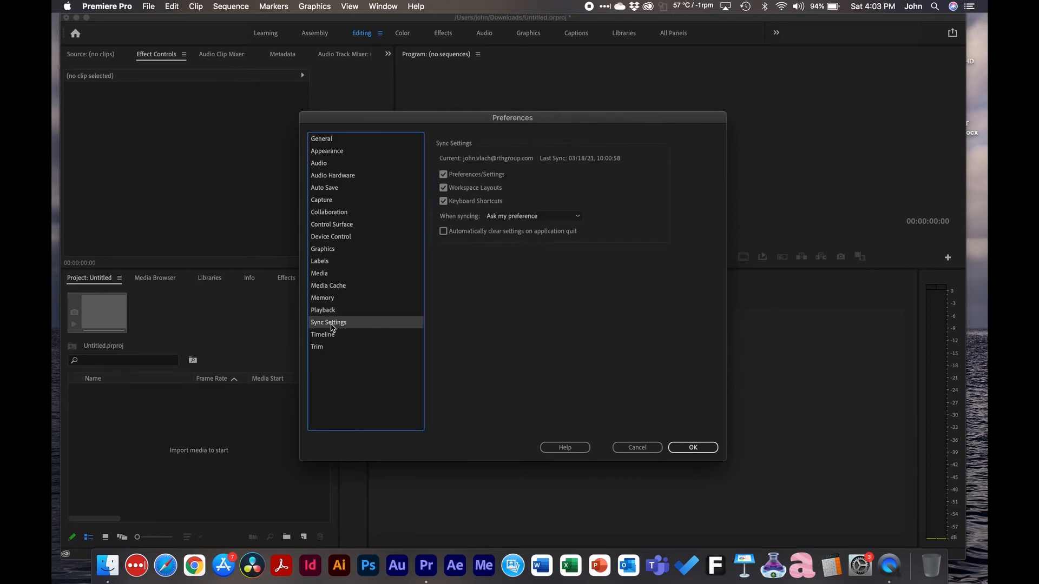
{"action": "mouse_move", "coordinate": [330, 336]}
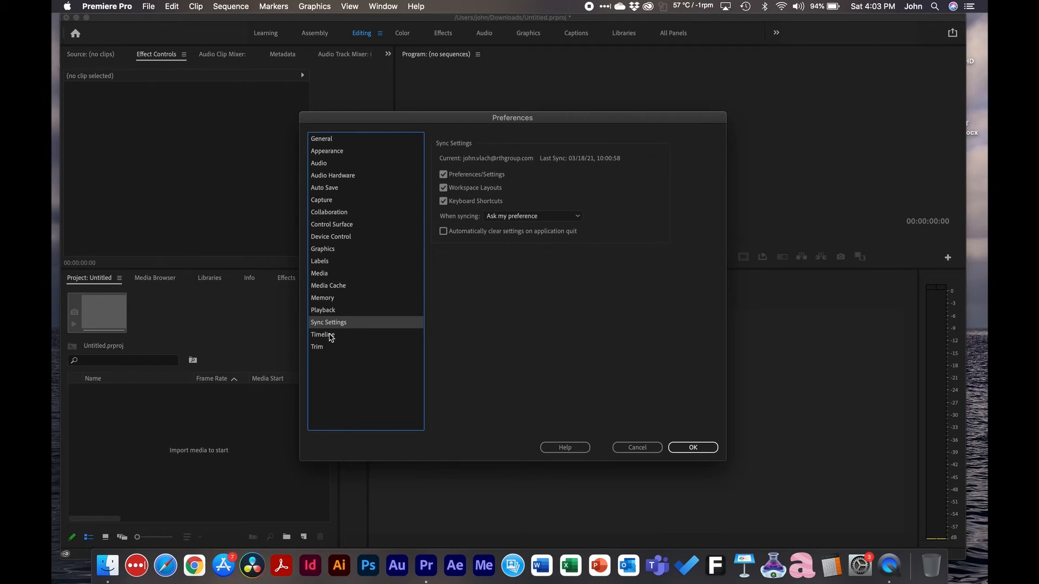
Step: Show the Timeline page with 12-frame video transitions and select the 5.00-second still image duration field
{"action": "left_click", "coordinate": [323, 334]}
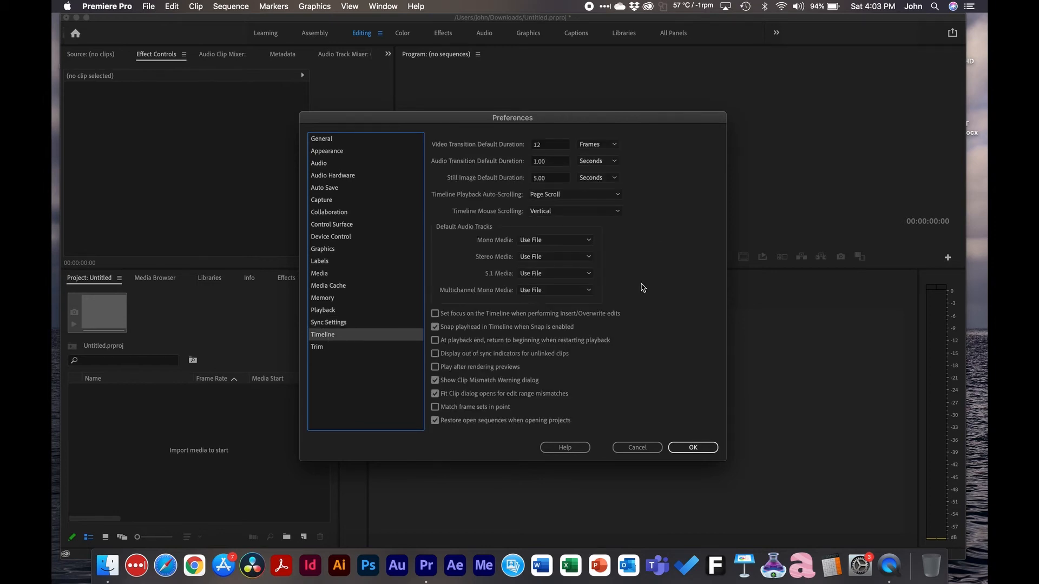
{"action": "mouse_move", "coordinate": [467, 149]}
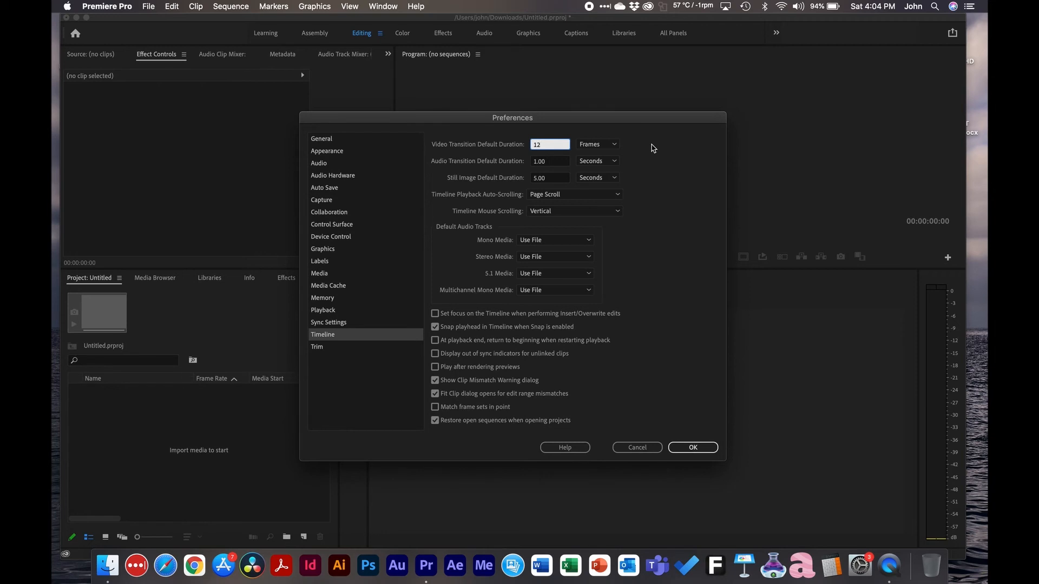
{"action": "left_click", "coordinate": [550, 177]}
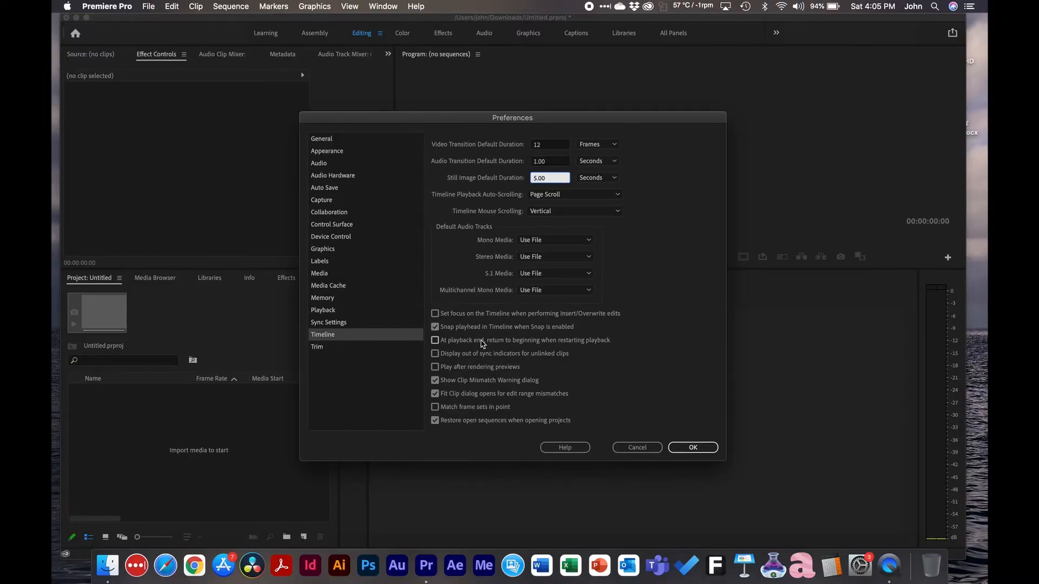
{"action": "mouse_move", "coordinate": [580, 355]}
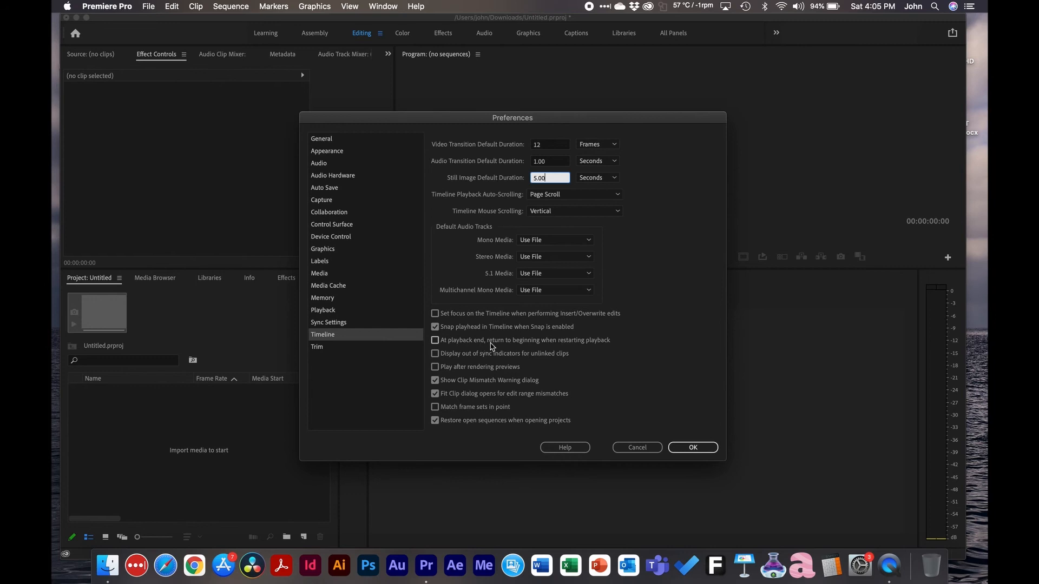
{"action": "mouse_move", "coordinate": [600, 349]}
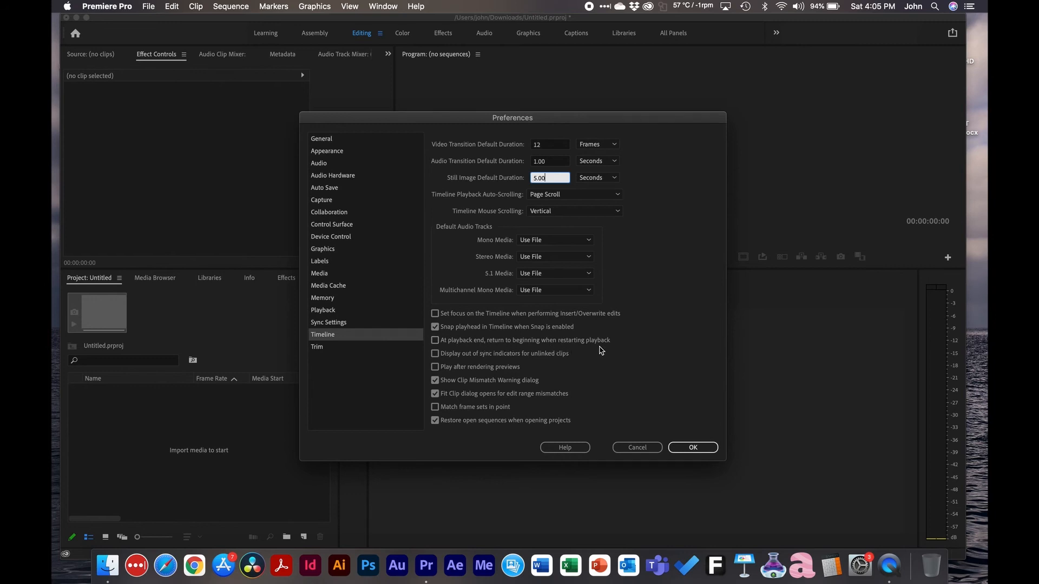
{"action": "mouse_move", "coordinate": [543, 350]}
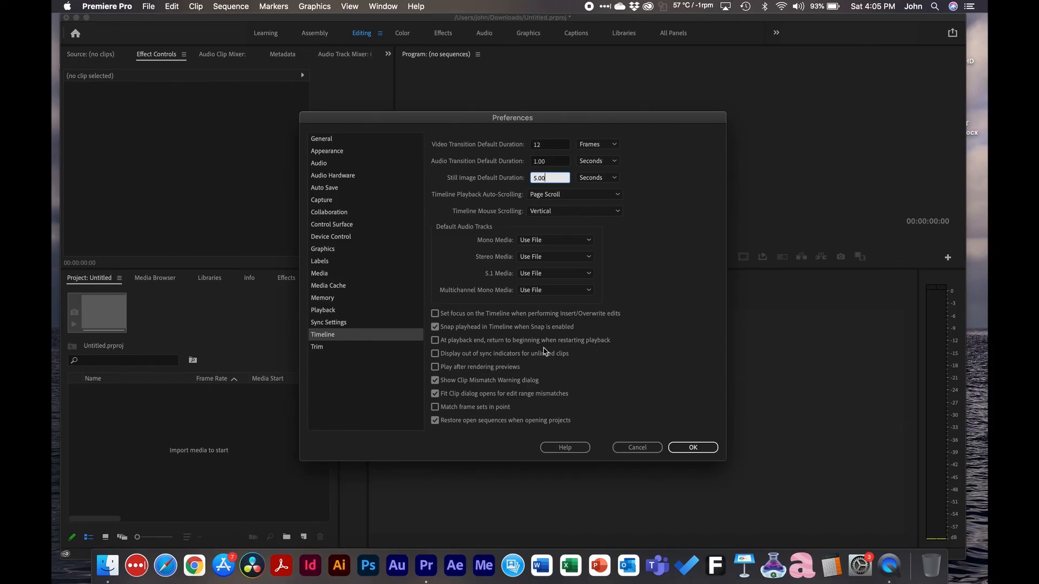
{"action": "mouse_move", "coordinate": [468, 375]}
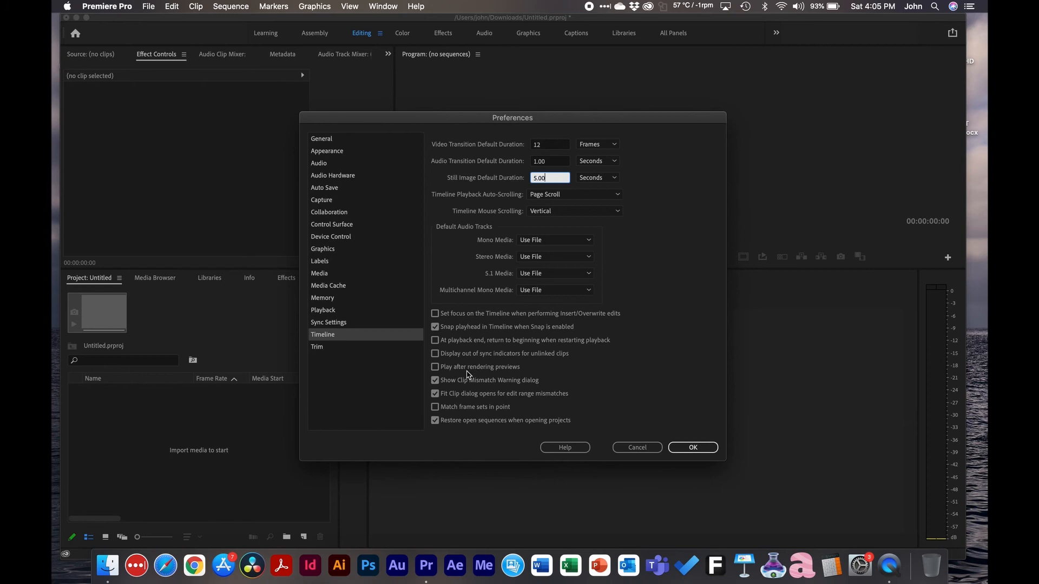
{"action": "mouse_move", "coordinate": [530, 367]}
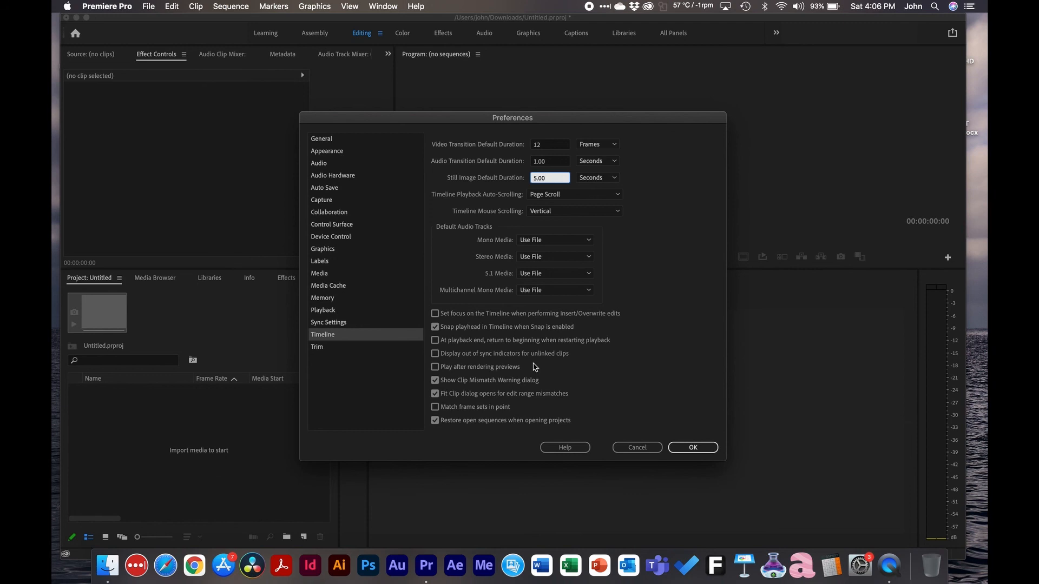
Step: Move to the Trim page showing a 5-frame large trim offset and 100 audio time units
{"action": "left_click", "coordinate": [317, 346]}
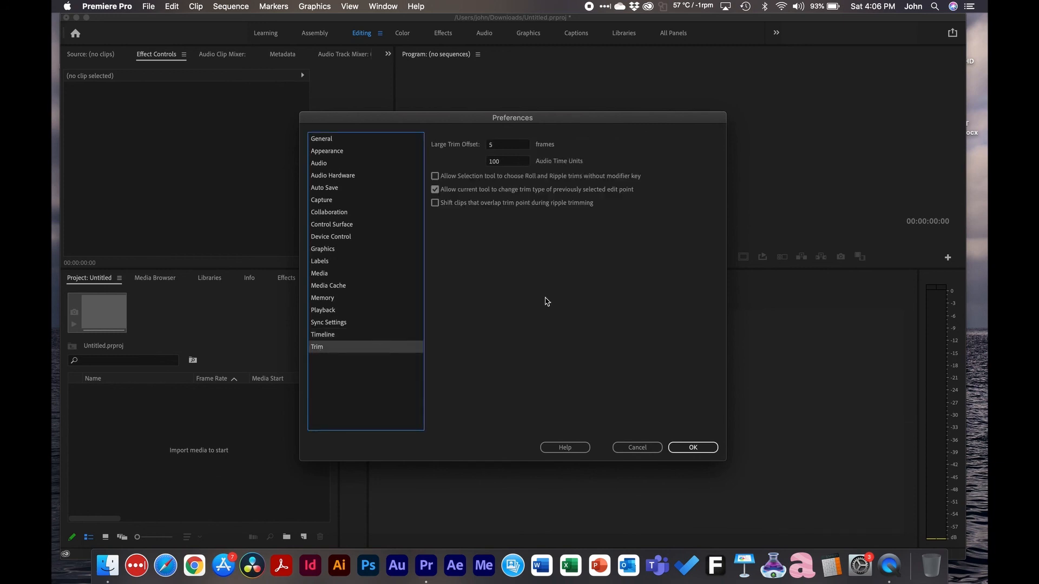
{"action": "mouse_move", "coordinate": [618, 428]}
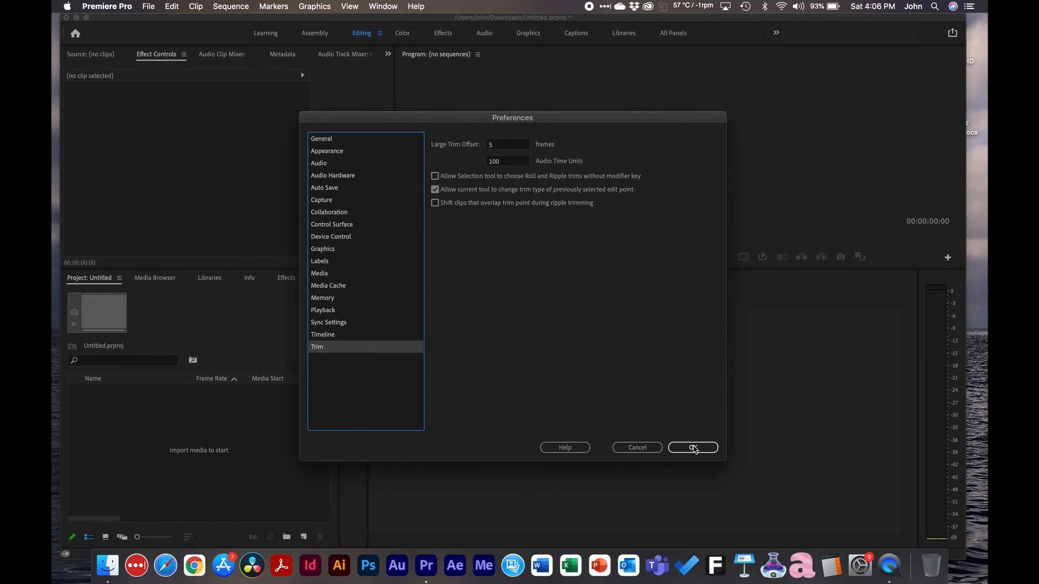
{"action": "mouse_move", "coordinate": [277, 343]}
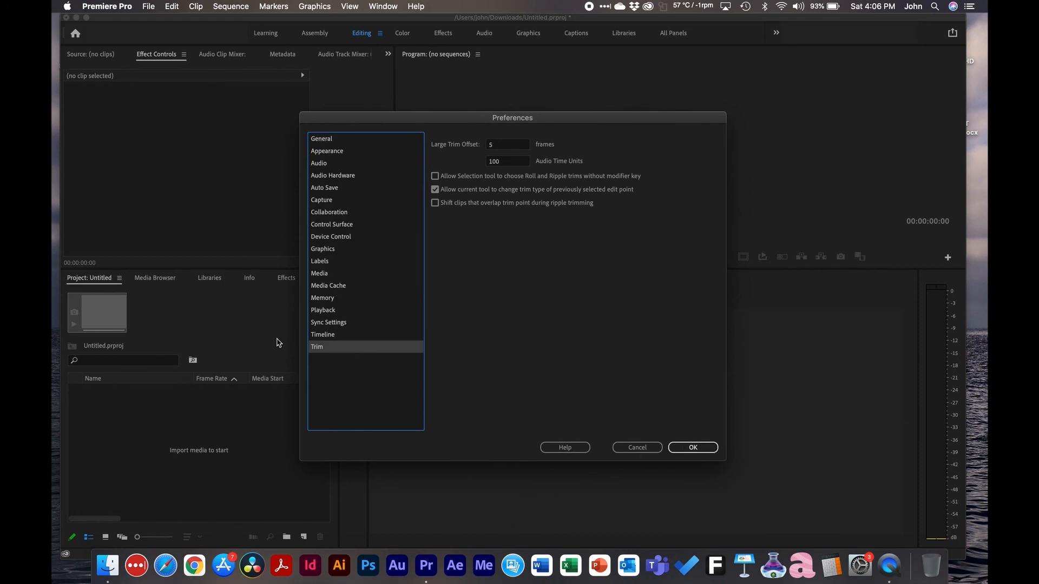
{"action": "mouse_move", "coordinate": [371, 156]}
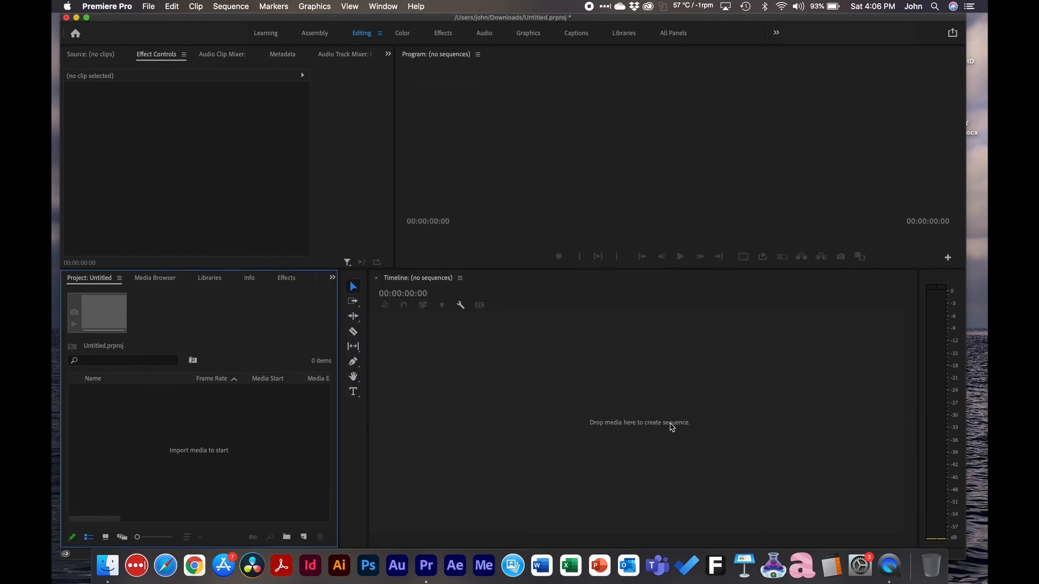
{"action": "mouse_move", "coordinate": [591, 384]}
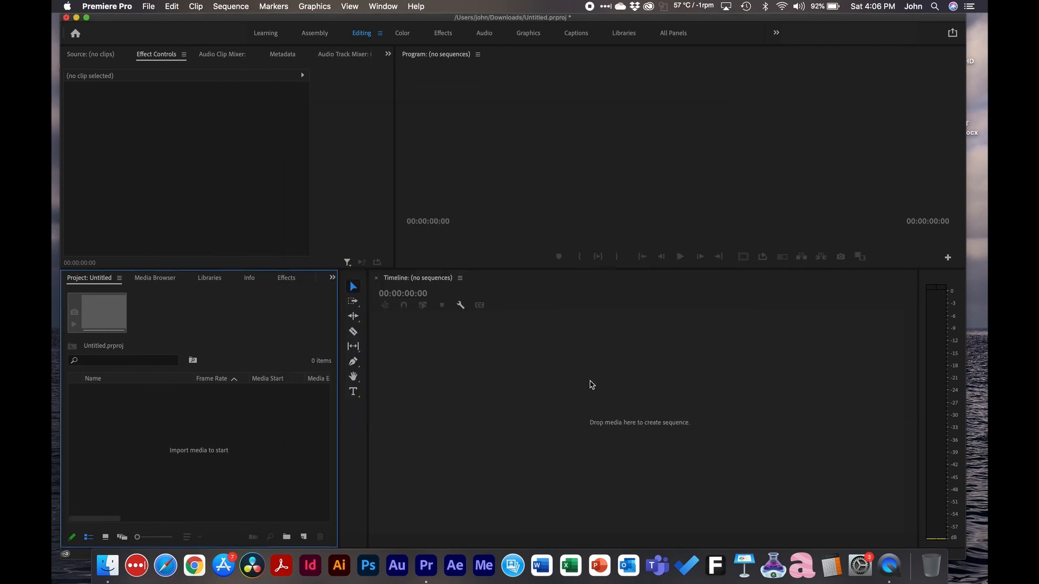